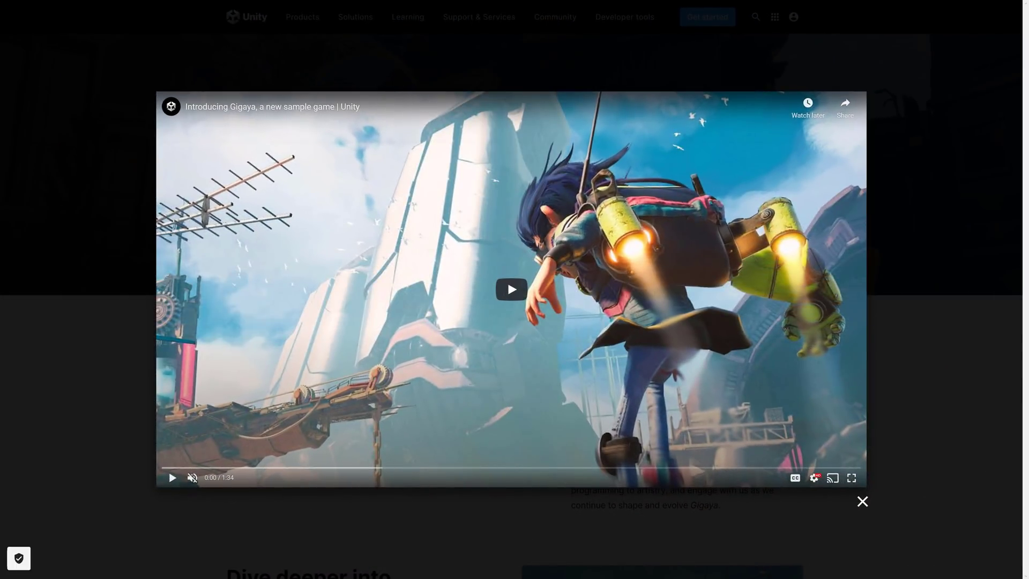
Play the Introducing Gigaya trailer, skip ahead to about 0:47, then close it.
{"action": "left_click", "coordinate": [850, 476]}
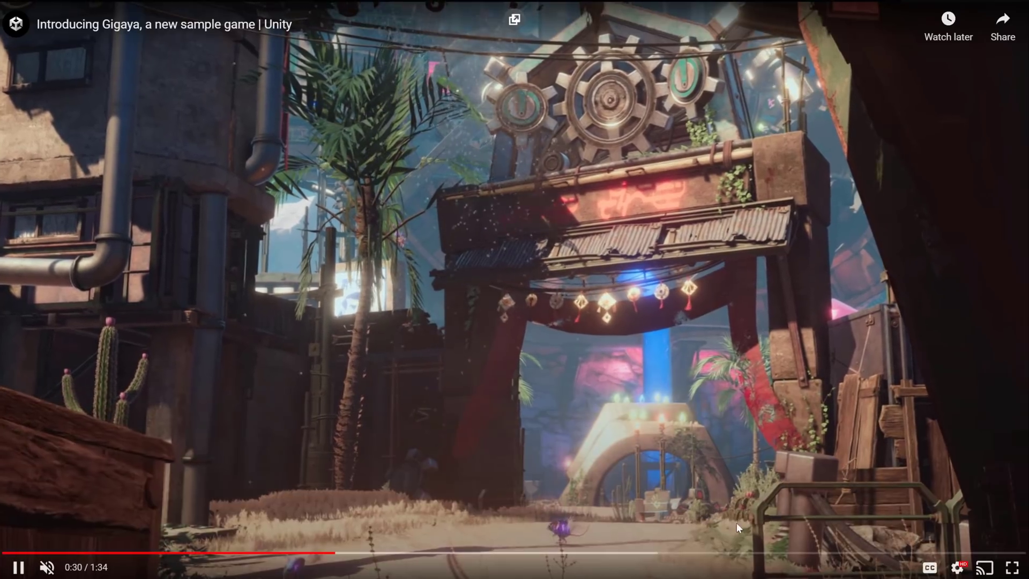
{"action": "left_click", "coordinate": [521, 557]}
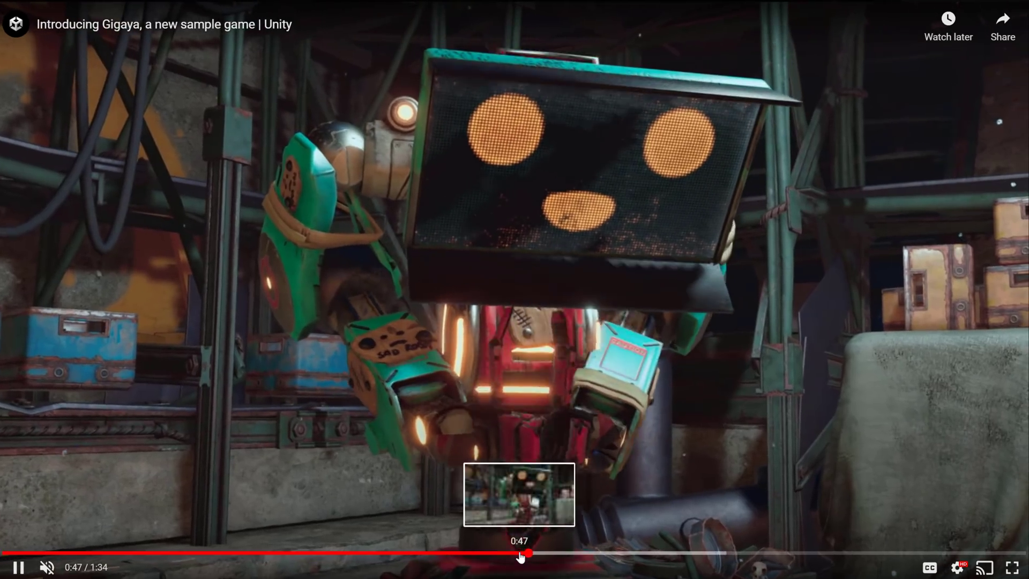
{"action": "left_click", "coordinate": [522, 551]}
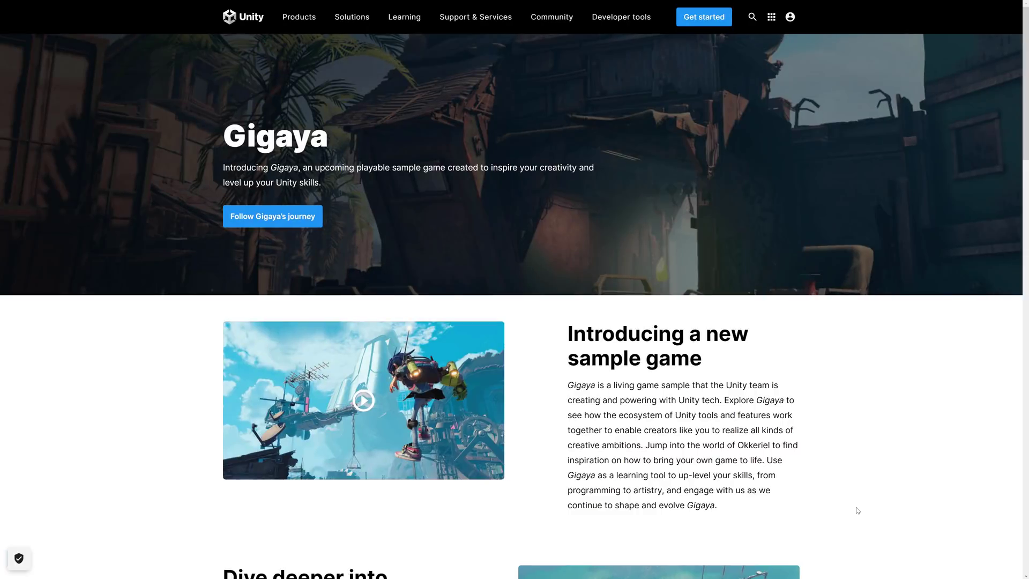
{"action": "mouse_move", "coordinate": [859, 472]}
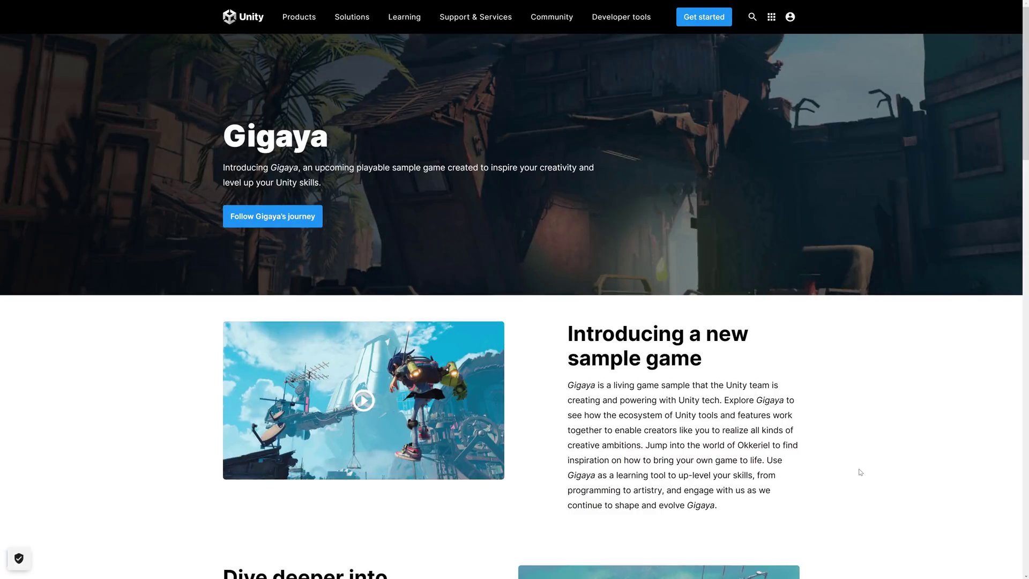
Scroll down the Gigaya page past the intro text to the 'Dive deeper into Gigaya' section.
{"action": "scroll", "scroll_direction": "down", "scroll_amount": 3}
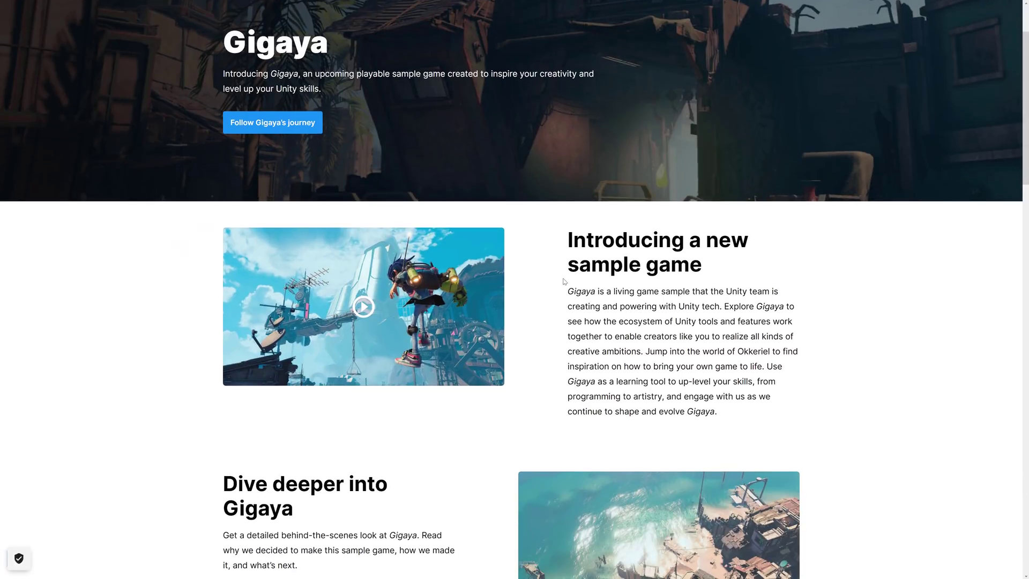
{"action": "scroll", "scroll_direction": "down", "scroll_amount": 3}
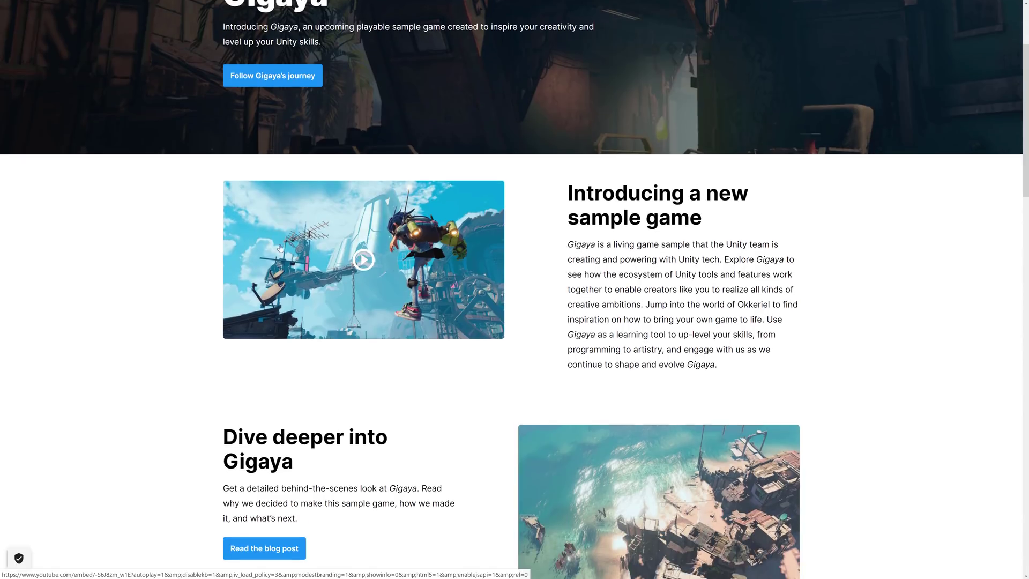
{"action": "scroll", "scroll_direction": "down", "scroll_amount": 3}
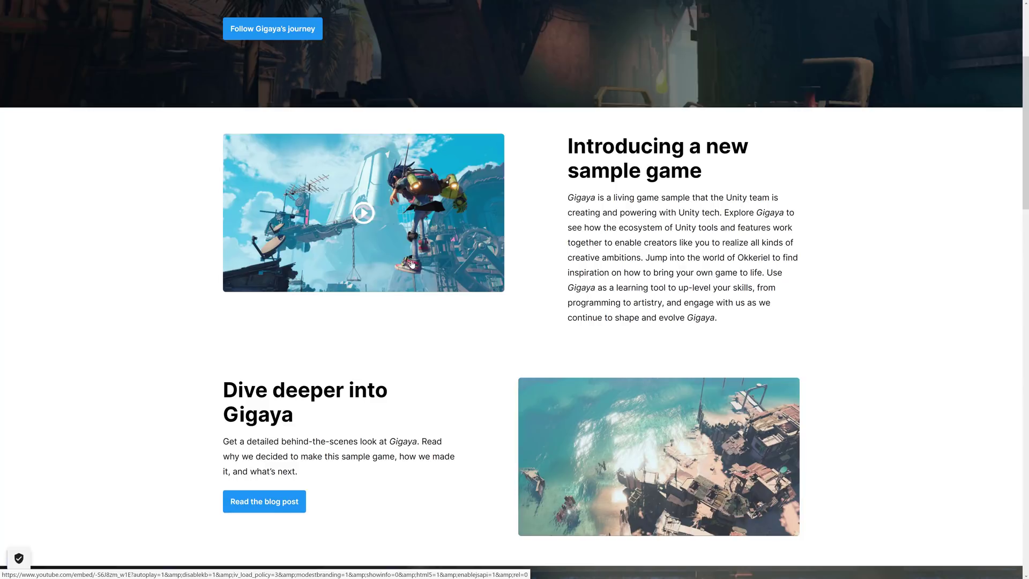
{"action": "mouse_move", "coordinate": [616, 241]}
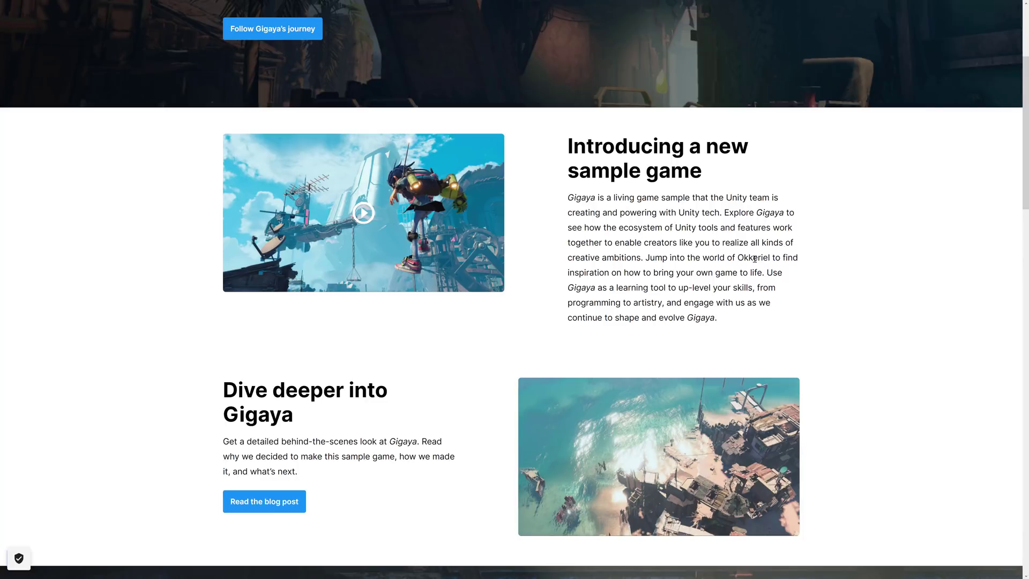
{"action": "mouse_move", "coordinate": [697, 282]}
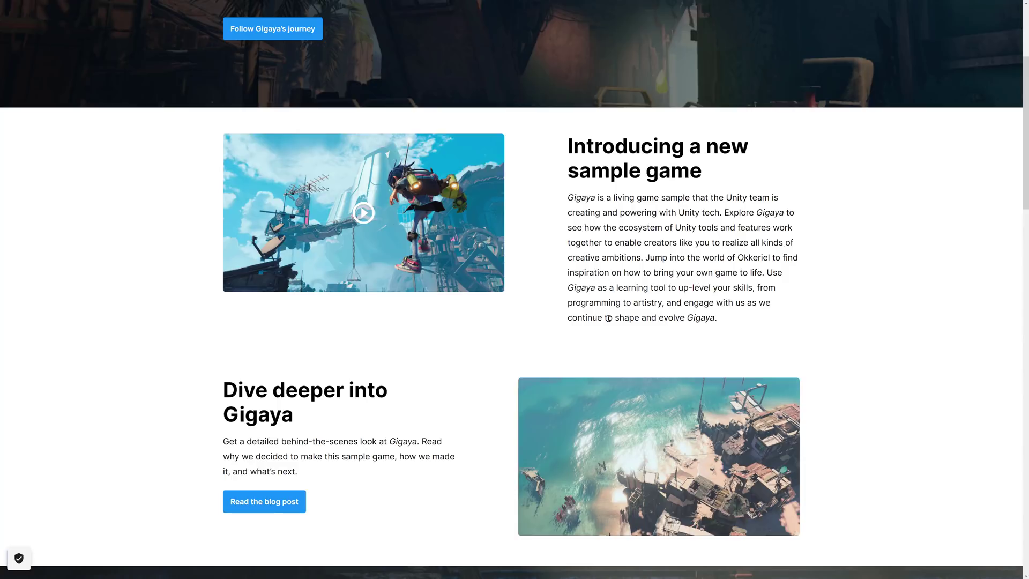
{"action": "scroll", "scroll_direction": "down", "scroll_amount": 3}
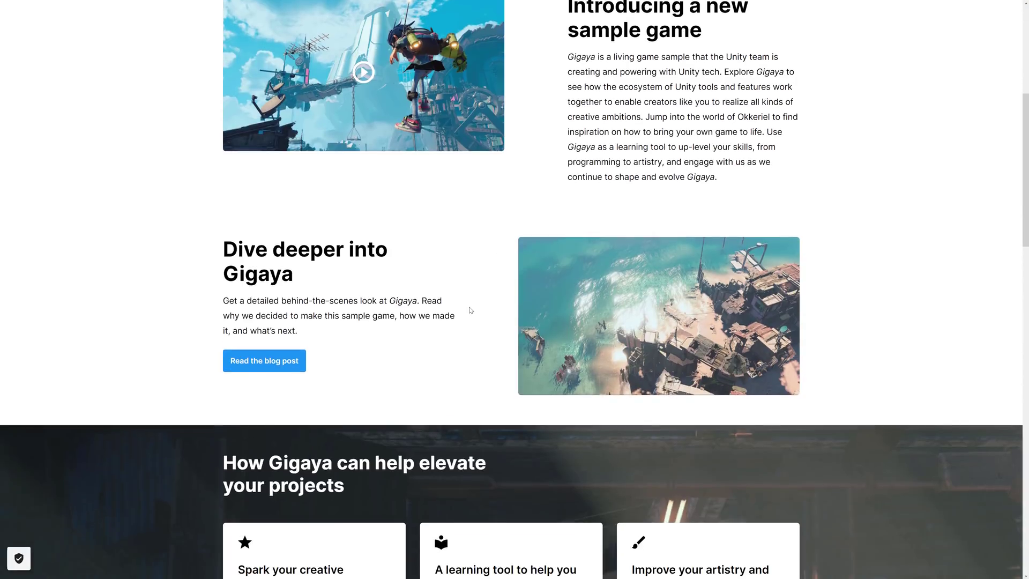
{"action": "scroll", "scroll_direction": "down", "scroll_amount": 3}
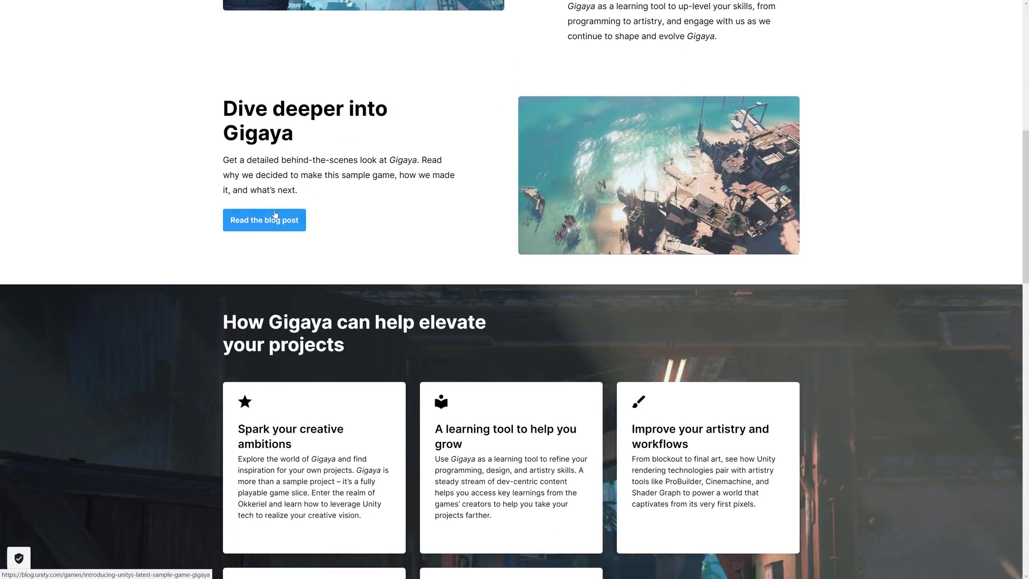
{"action": "scroll", "scroll_direction": "down", "scroll_amount": 3}
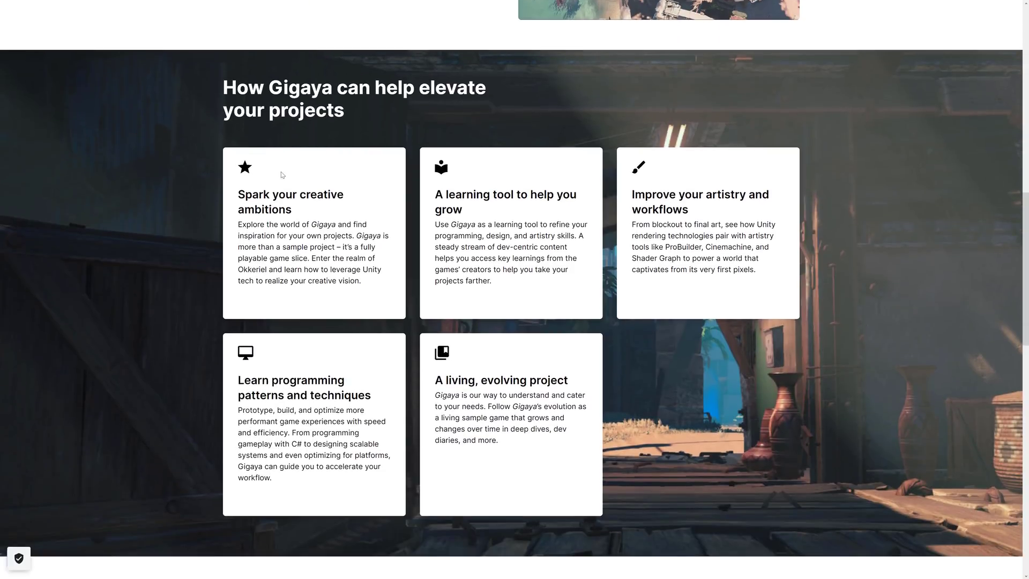
{"action": "mouse_move", "coordinate": [301, 250]}
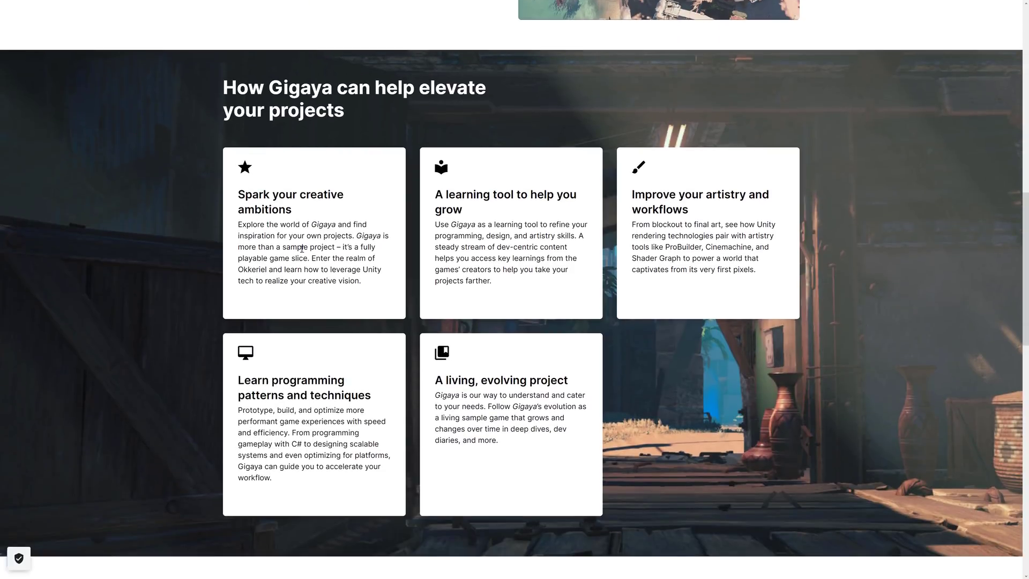
{"action": "mouse_move", "coordinate": [331, 206]}
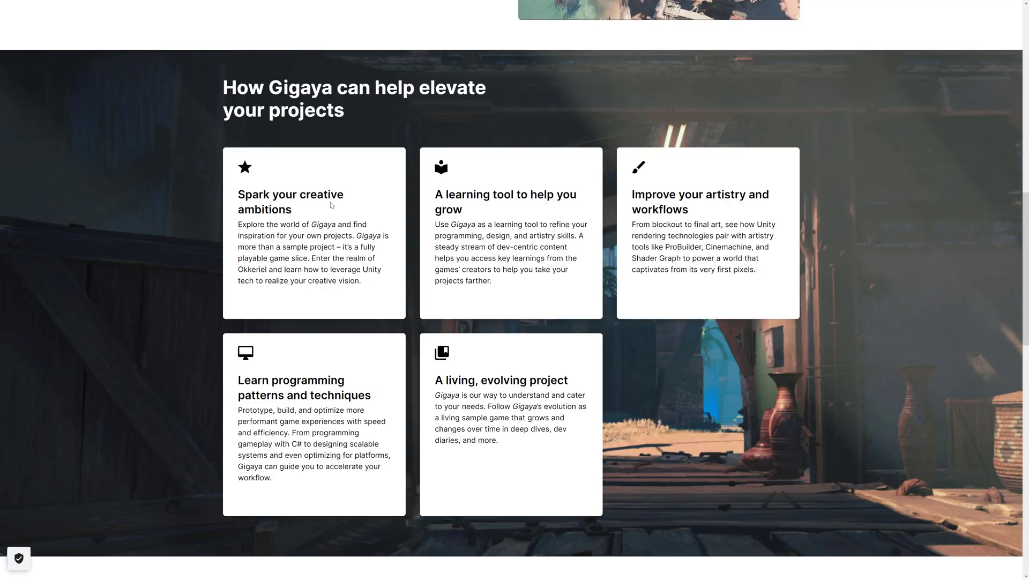
{"action": "mouse_move", "coordinate": [276, 409]}
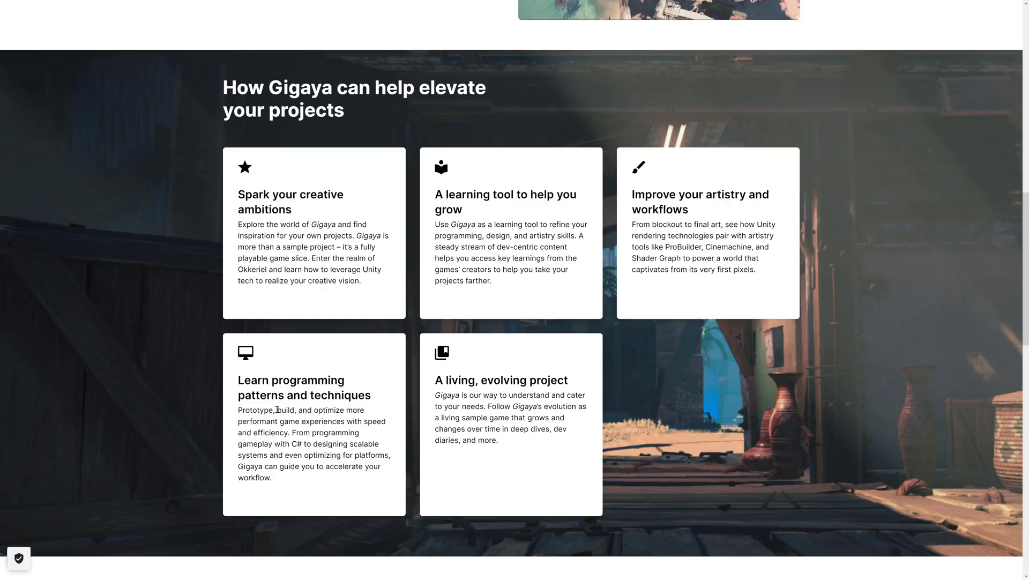
Scroll through the five Gigaya benefit cards toward the 'Meet the Productions team' section.
{"action": "scroll", "scroll_direction": "down", "scroll_amount": 3}
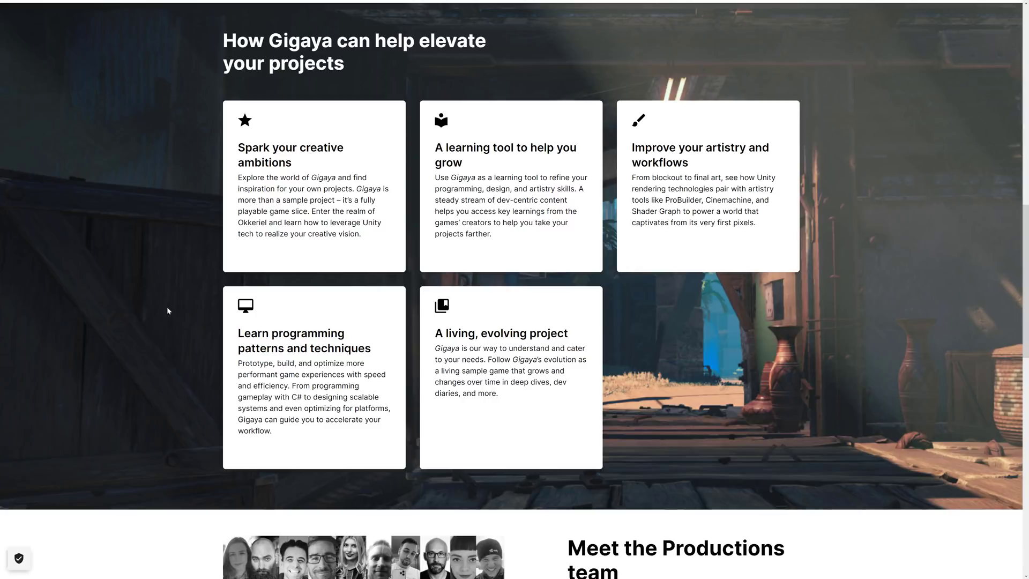
{"action": "mouse_move", "coordinate": [426, 398]}
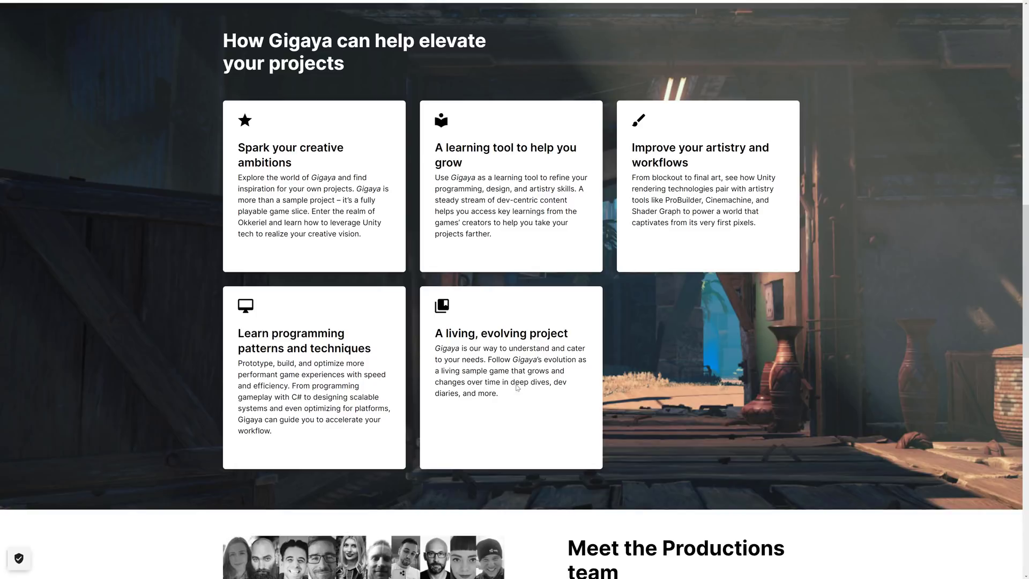
{"action": "scroll", "scroll_direction": "down", "scroll_amount": 3}
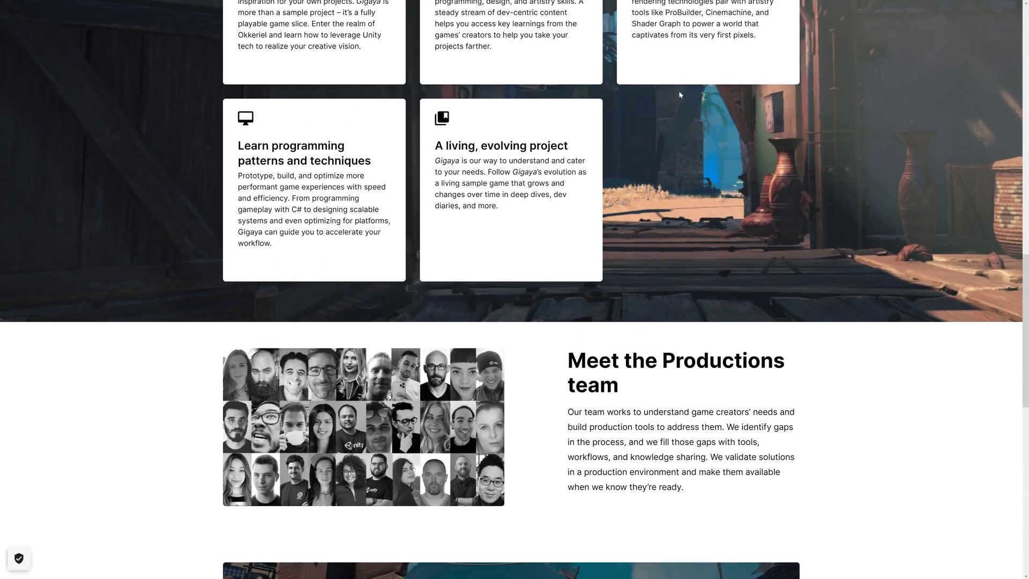
Scroll to the 'Follow Gigaya's journey' banner and open the Unity Blog Gigaya article.
{"action": "scroll", "scroll_direction": "down", "scroll_amount": 3}
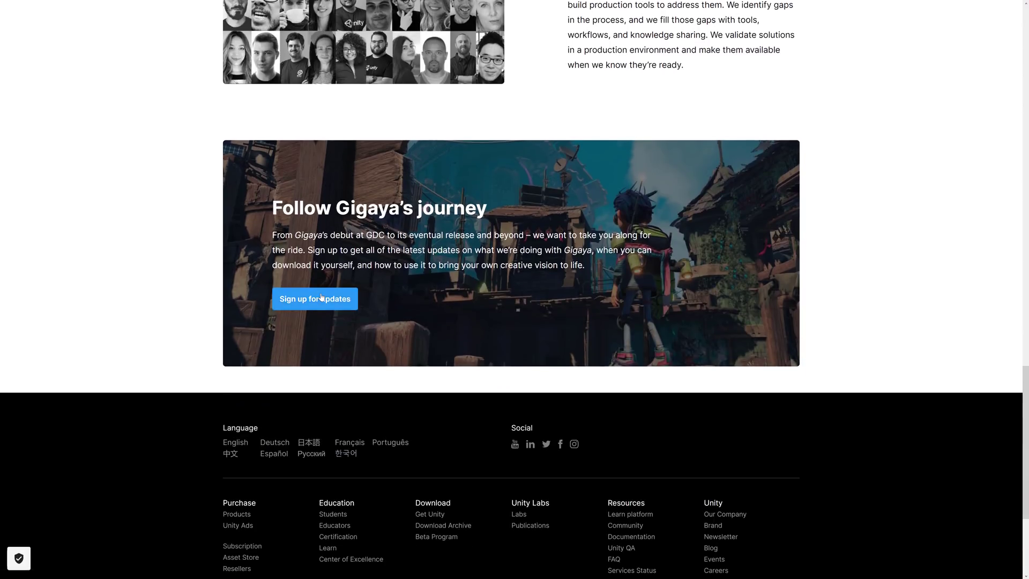
{"action": "left_click", "coordinate": [314, 299]}
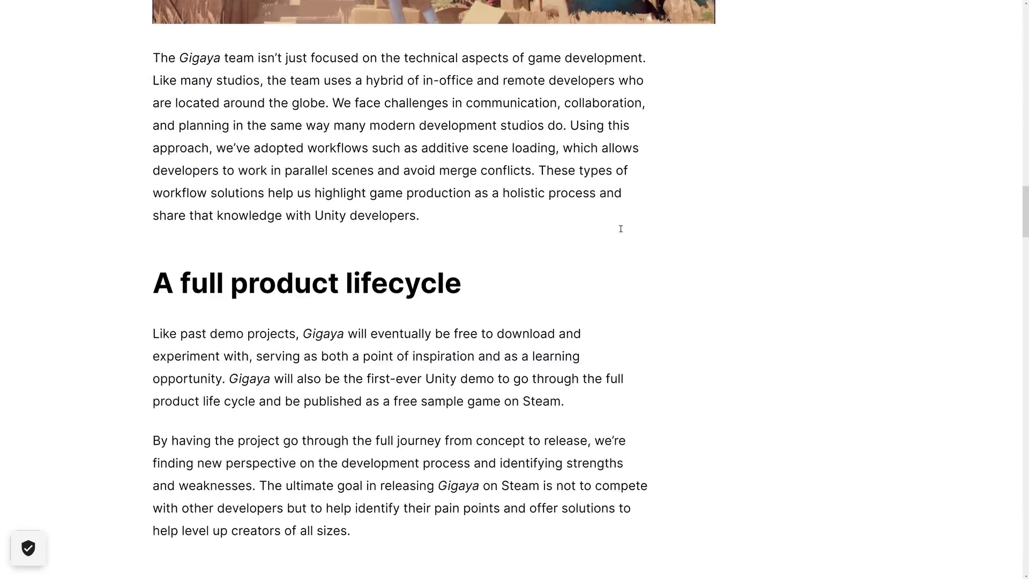
{"action": "scroll", "scroll_direction": "up", "scroll_amount": 3}
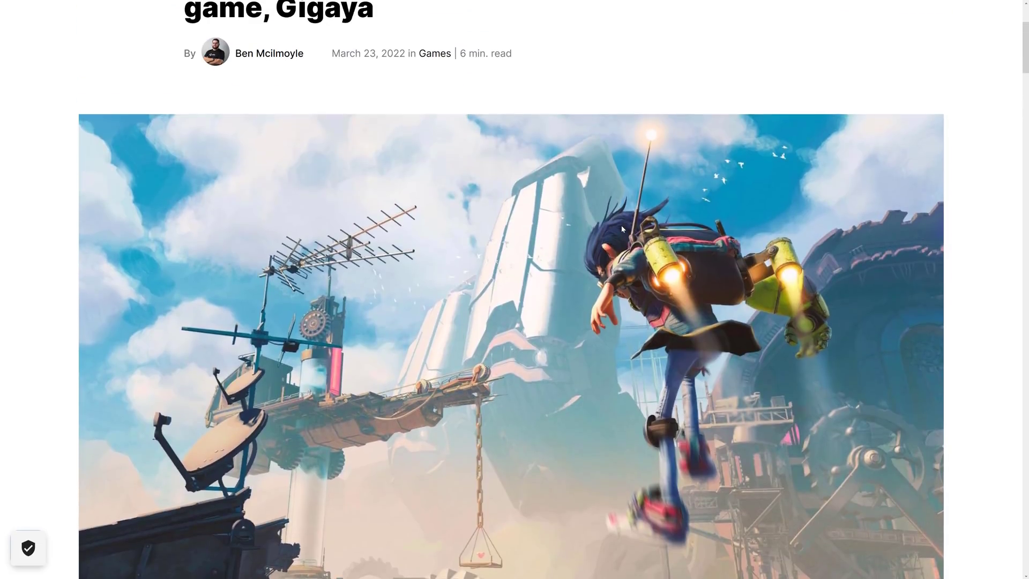
{"action": "scroll", "scroll_direction": "down", "scroll_amount": 3}
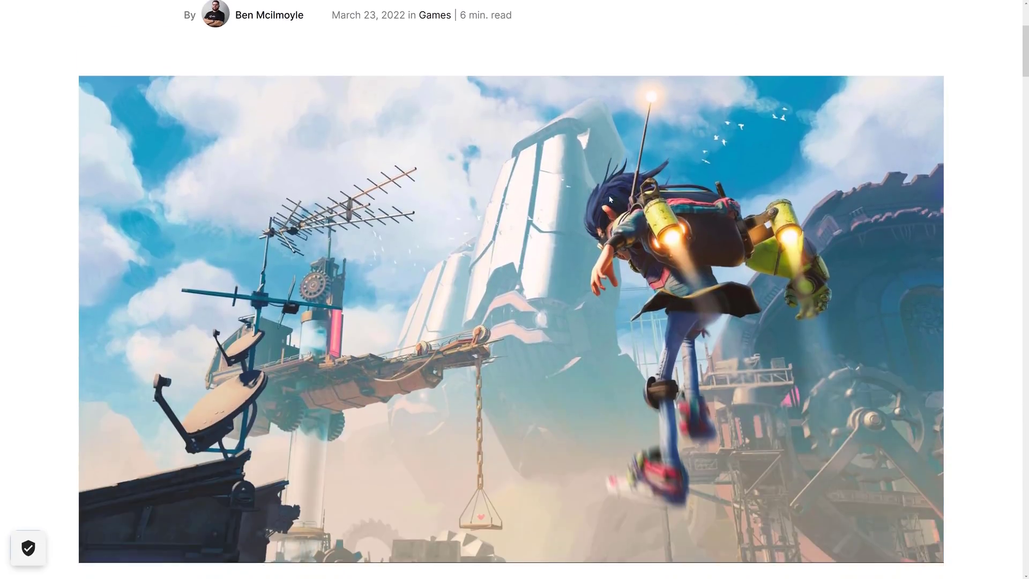
{"action": "scroll", "scroll_direction": "down", "scroll_amount": 3}
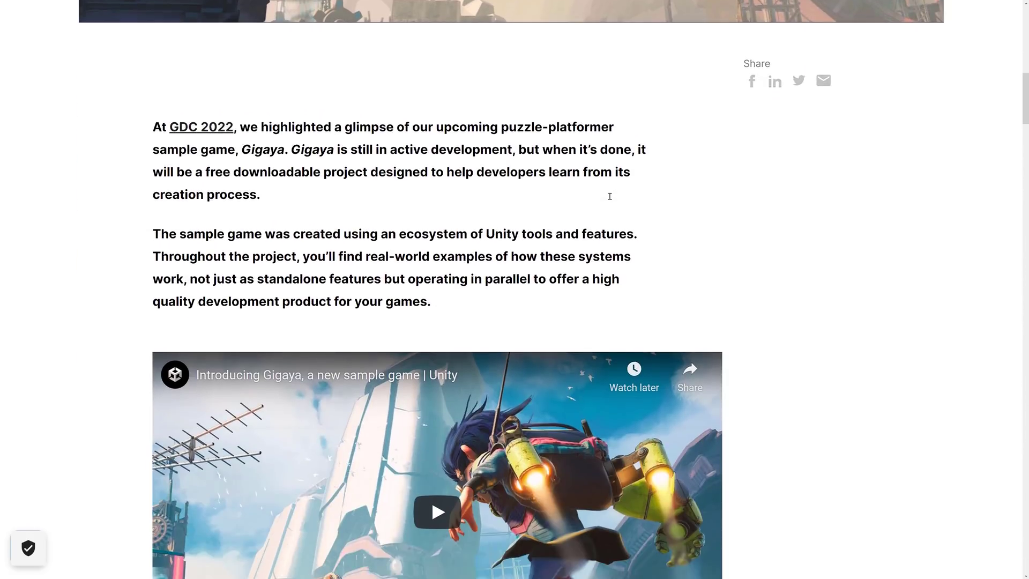
{"action": "scroll", "scroll_direction": "down", "scroll_amount": 3}
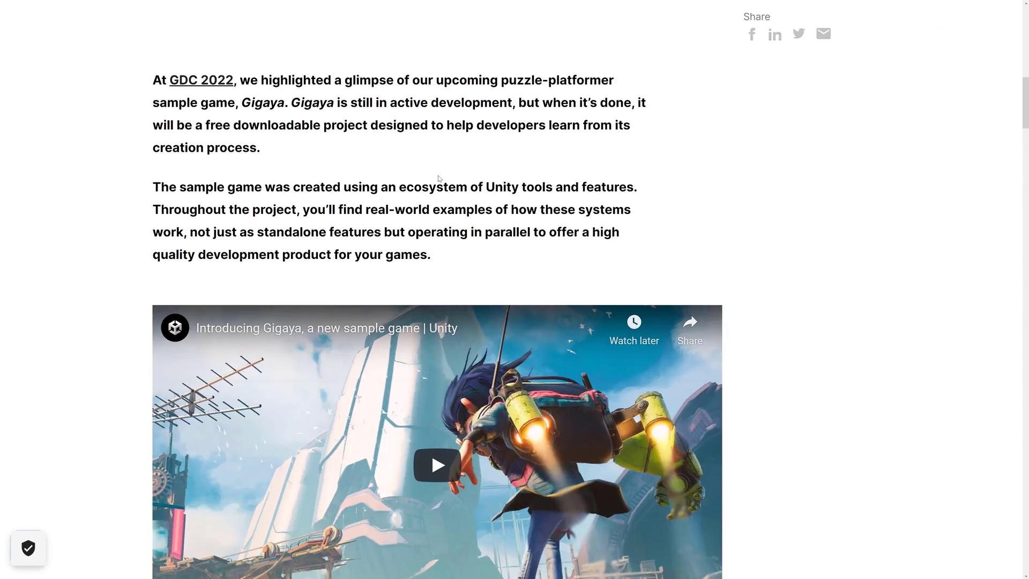
{"action": "left_click_drag", "start_coordinate": [165, 124], "coordinate": [222, 124]}
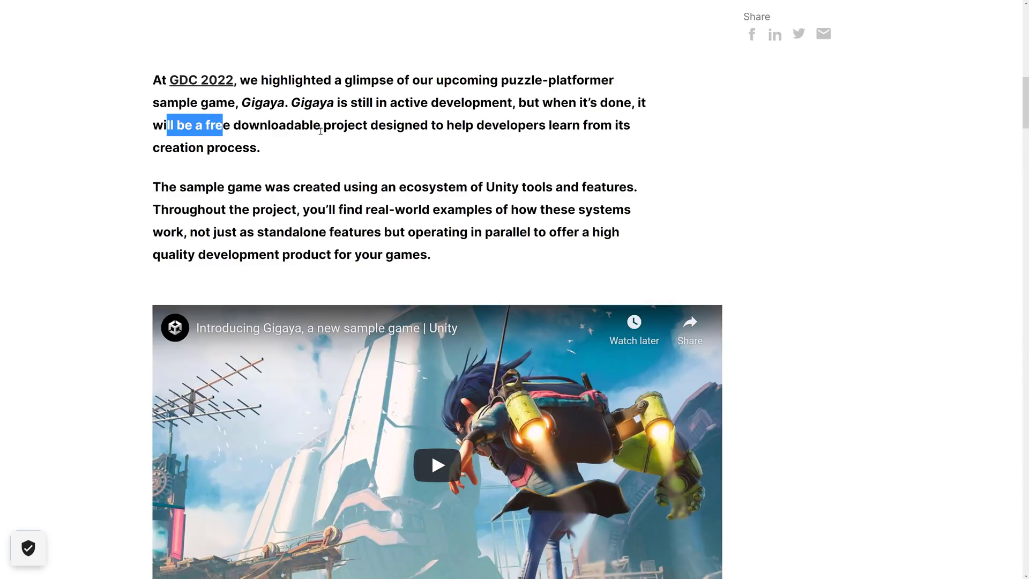
{"action": "left_click", "coordinate": [338, 146]}
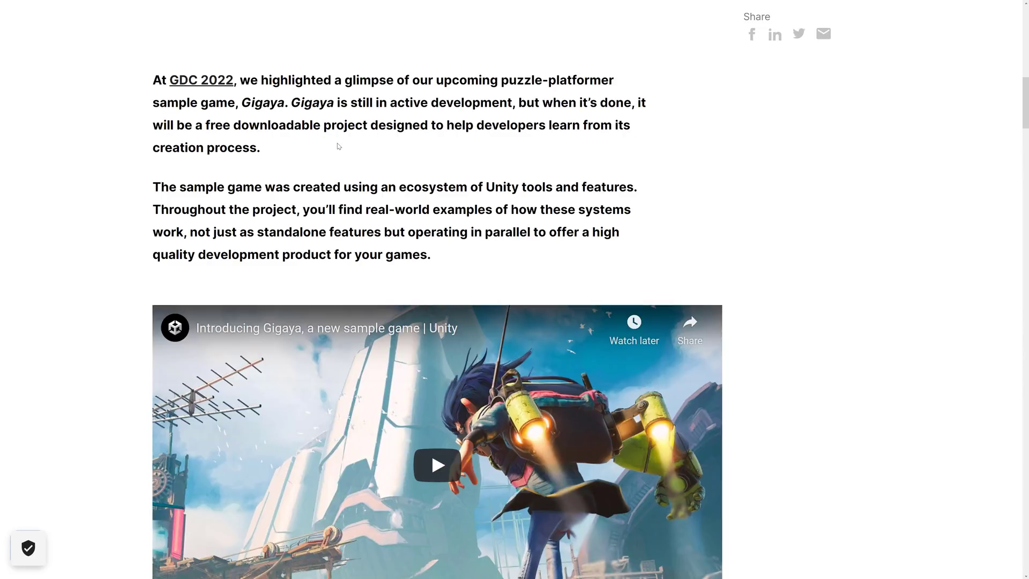
{"action": "mouse_move", "coordinate": [554, 142]}
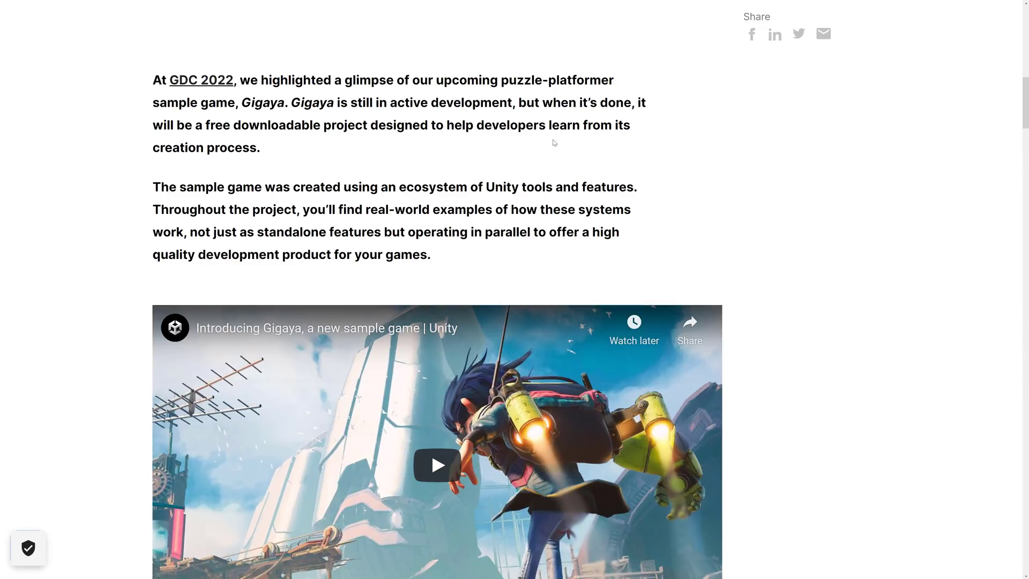
{"action": "mouse_move", "coordinate": [573, 129]}
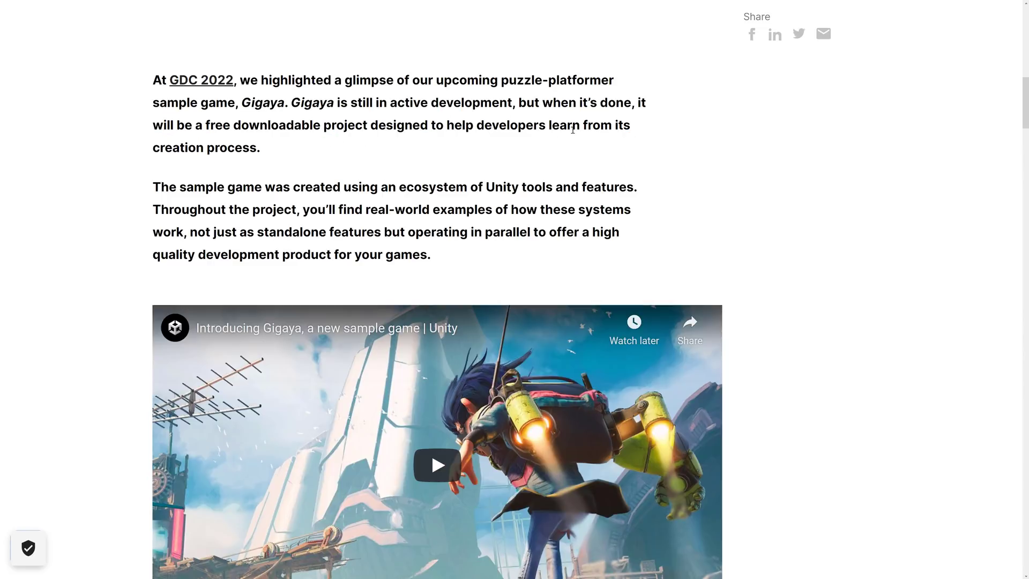
{"action": "scroll", "scroll_direction": "down", "scroll_amount": 3}
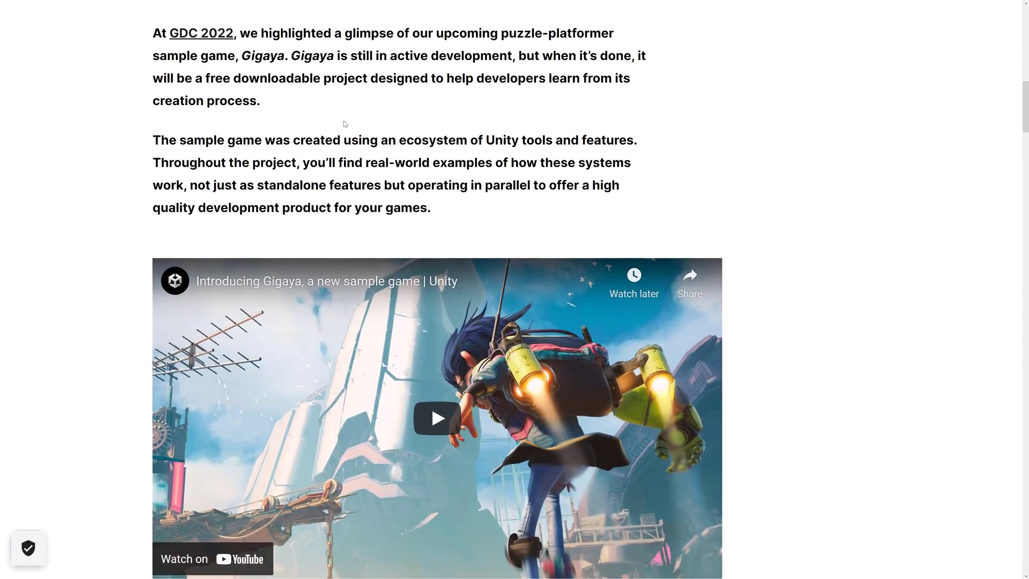
Read down through 'Putting Unity to the test', highlighting a line of the internal productions text.
{"action": "scroll", "scroll_direction": "down", "scroll_amount": 3}
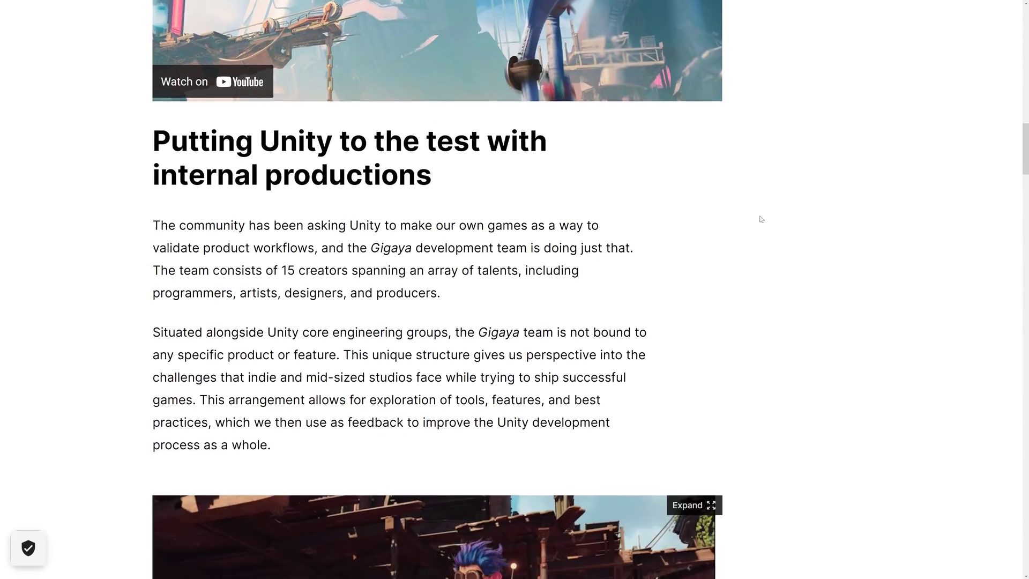
{"action": "scroll", "scroll_direction": "down", "scroll_amount": 3}
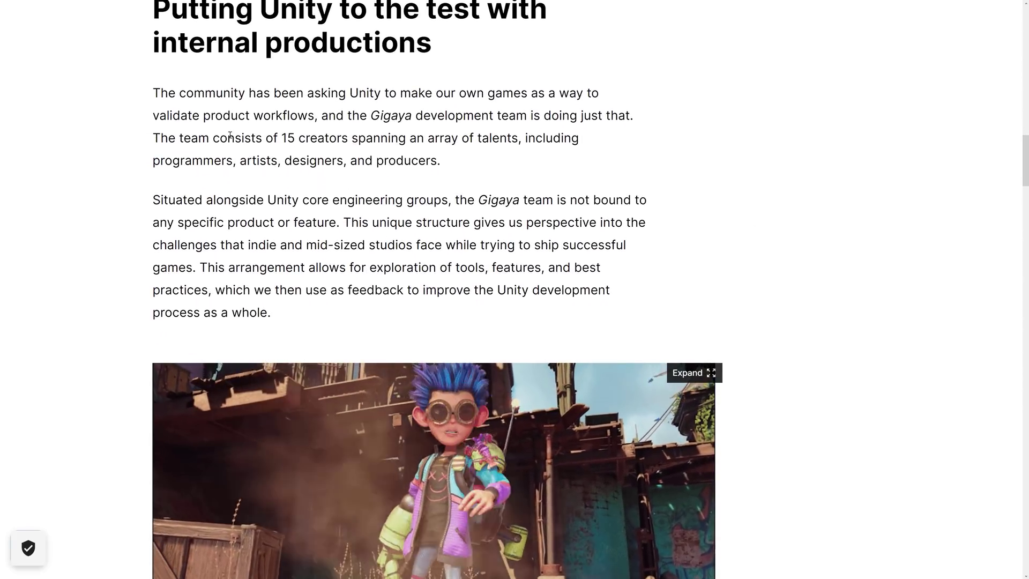
{"action": "left_click_drag", "start_coordinate": [227, 138], "coordinate": [451, 138]}
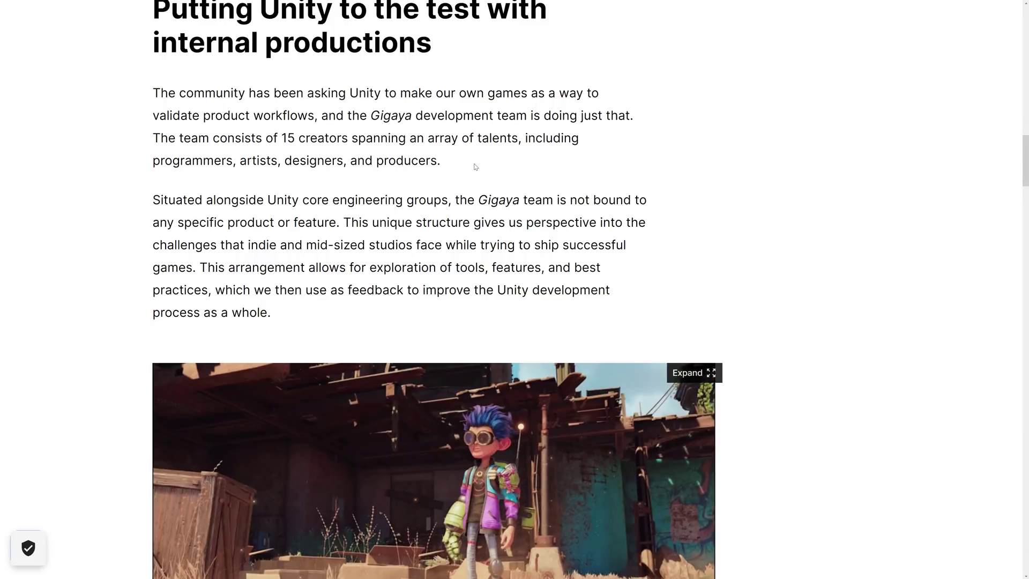
{"action": "scroll", "scroll_direction": "down", "scroll_amount": 3}
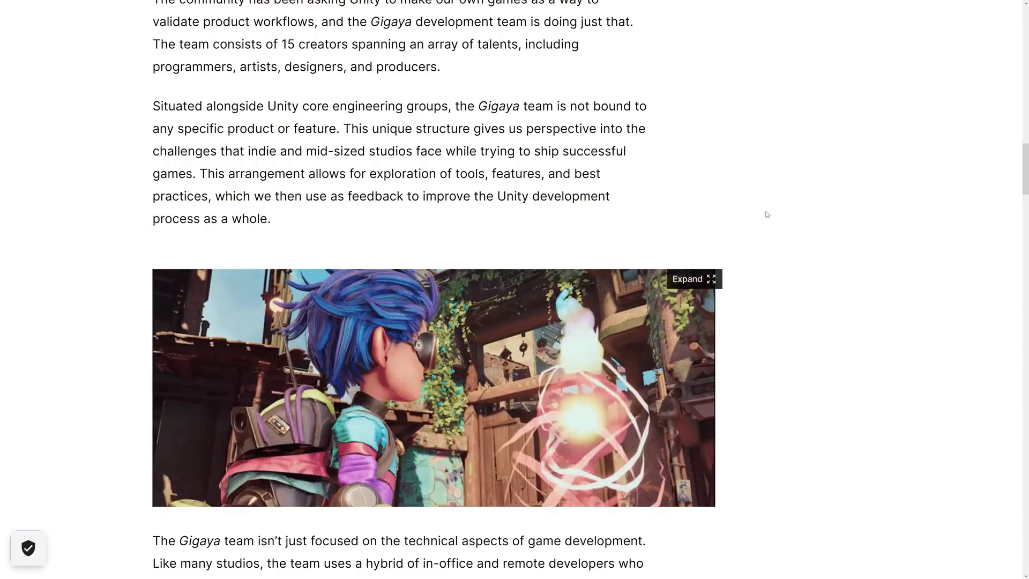
{"action": "scroll", "scroll_direction": "down", "scroll_amount": 3}
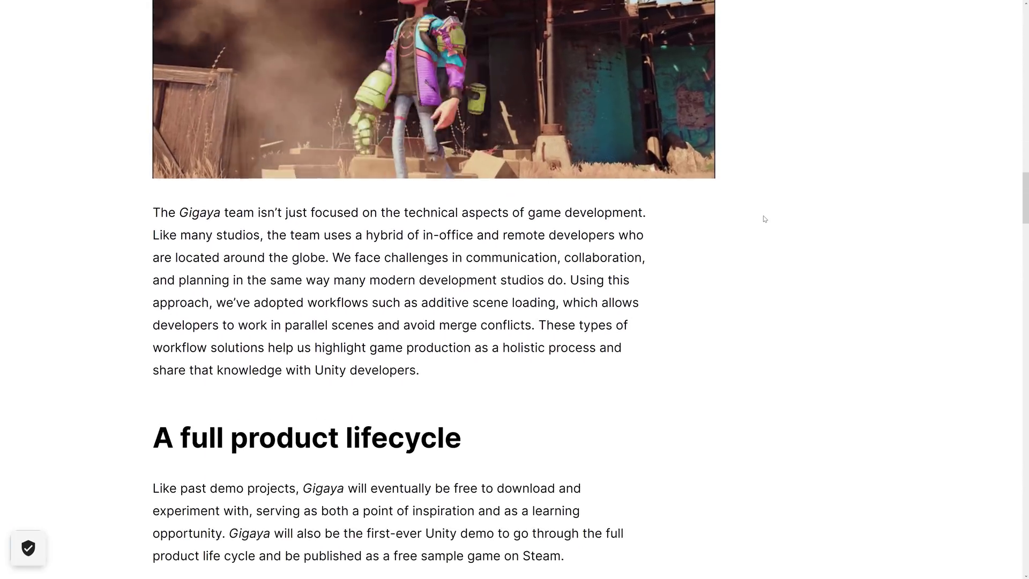
{"action": "scroll", "scroll_direction": "down", "scroll_amount": 3}
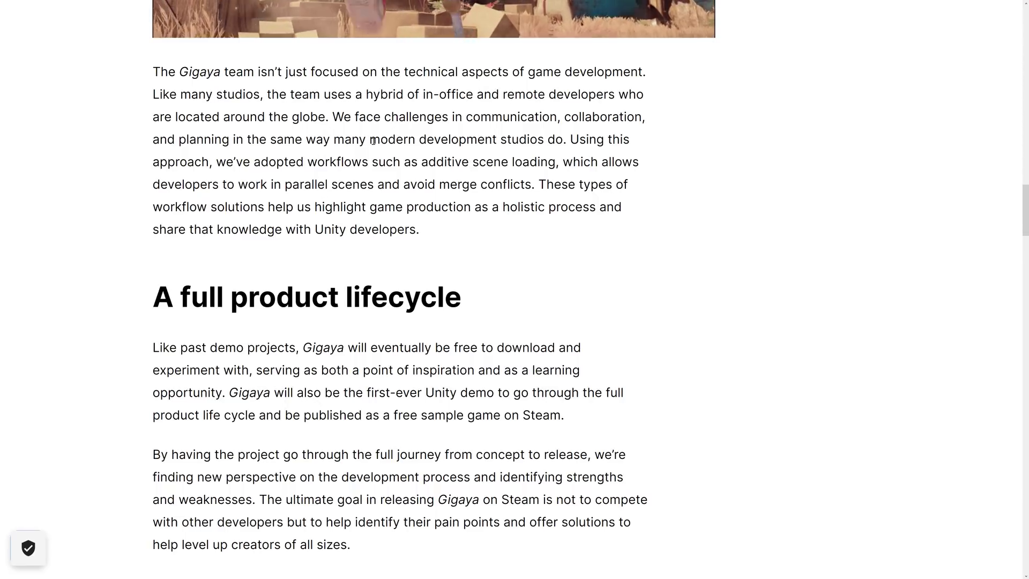
Read 'A full product lifecycle', clearing the highlighted free-to-download sentence, down to the URP heading.
{"action": "scroll", "scroll_direction": "down", "scroll_amount": 3}
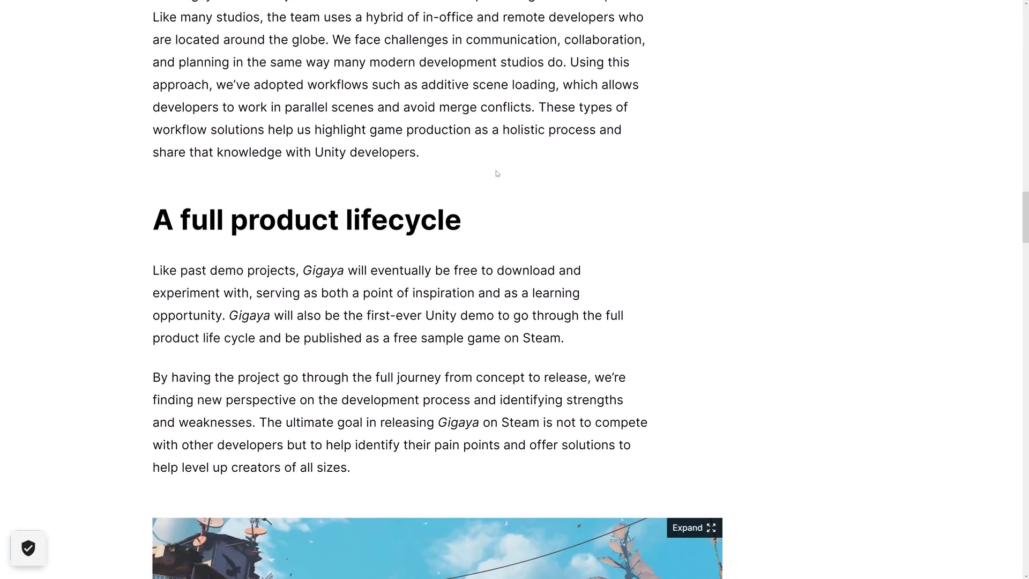
{"action": "scroll", "scroll_direction": "down", "scroll_amount": 3}
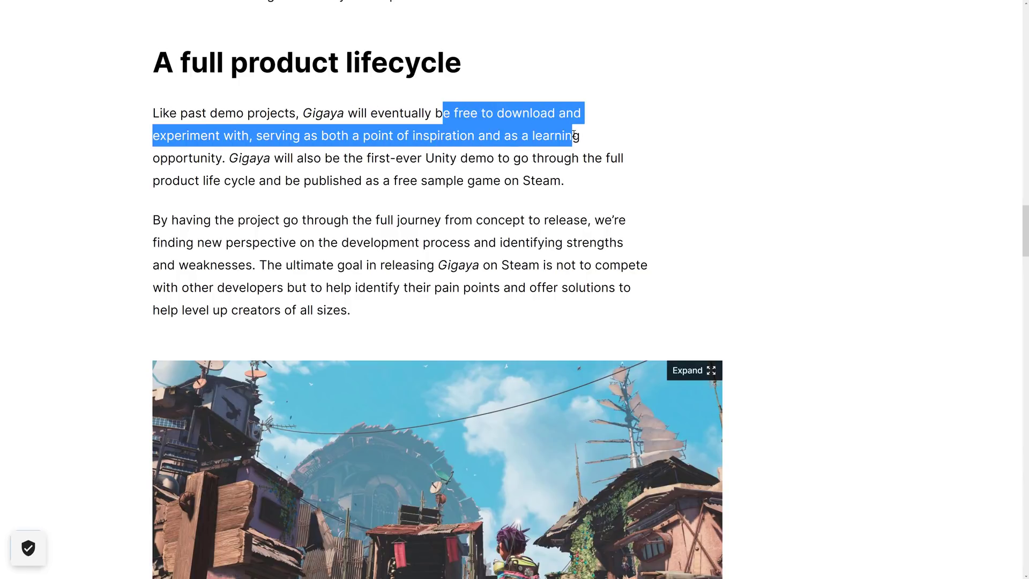
{"action": "left_click", "coordinate": [318, 159]}
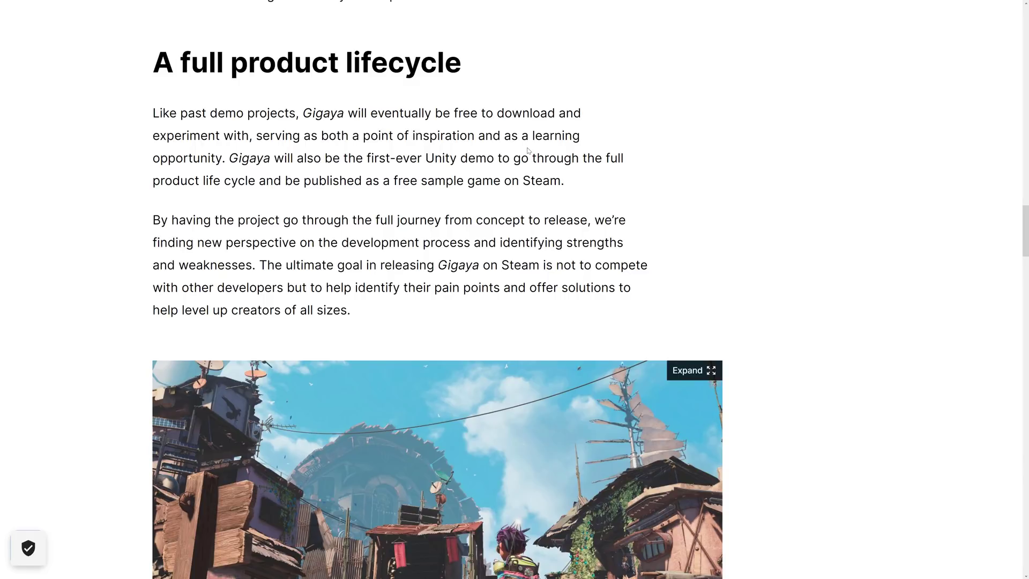
{"action": "mouse_move", "coordinate": [334, 187]}
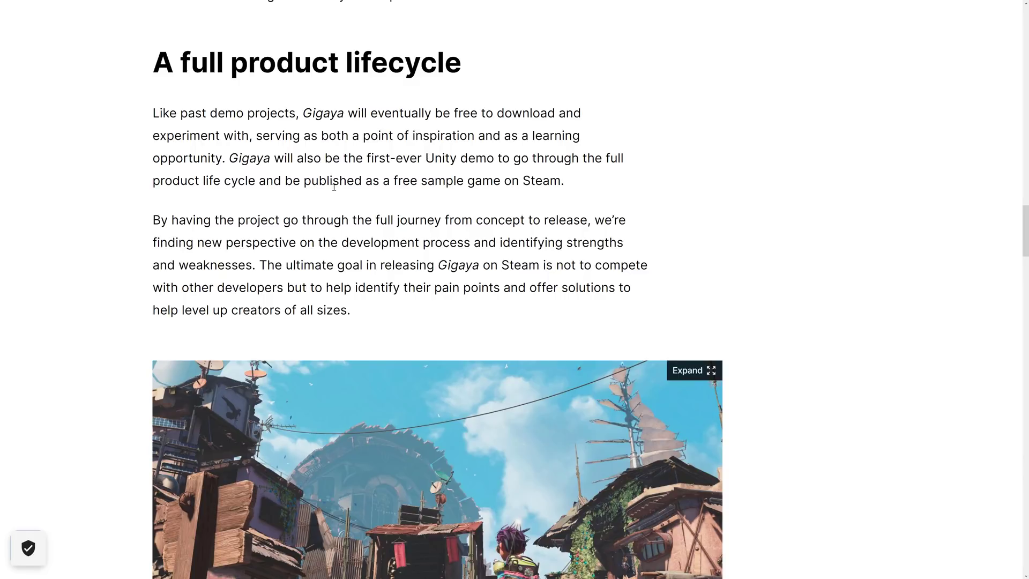
{"action": "scroll", "scroll_direction": "down", "scroll_amount": 3}
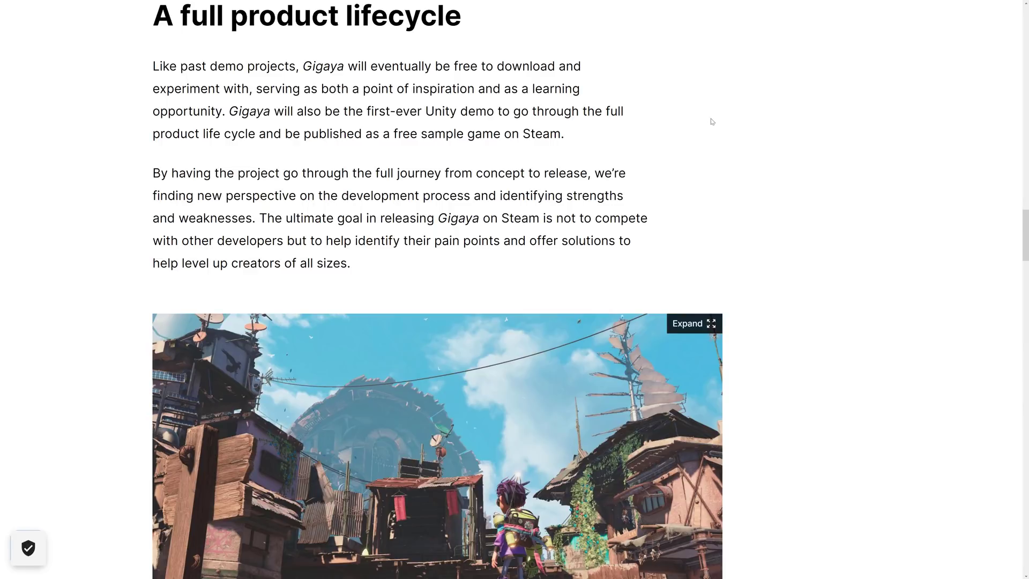
{"action": "mouse_move", "coordinate": [263, 252]}
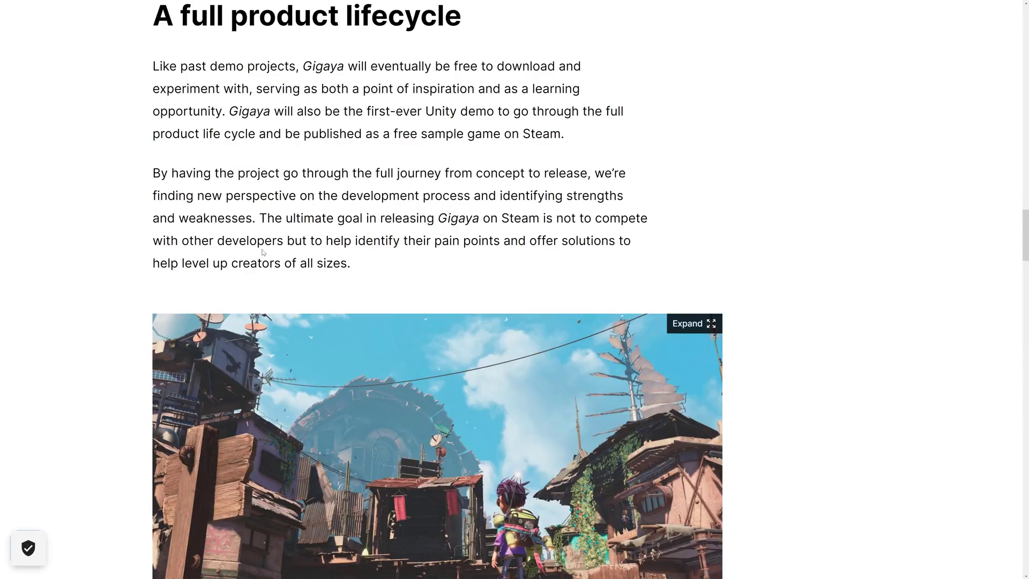
{"action": "mouse_move", "coordinate": [395, 244]}
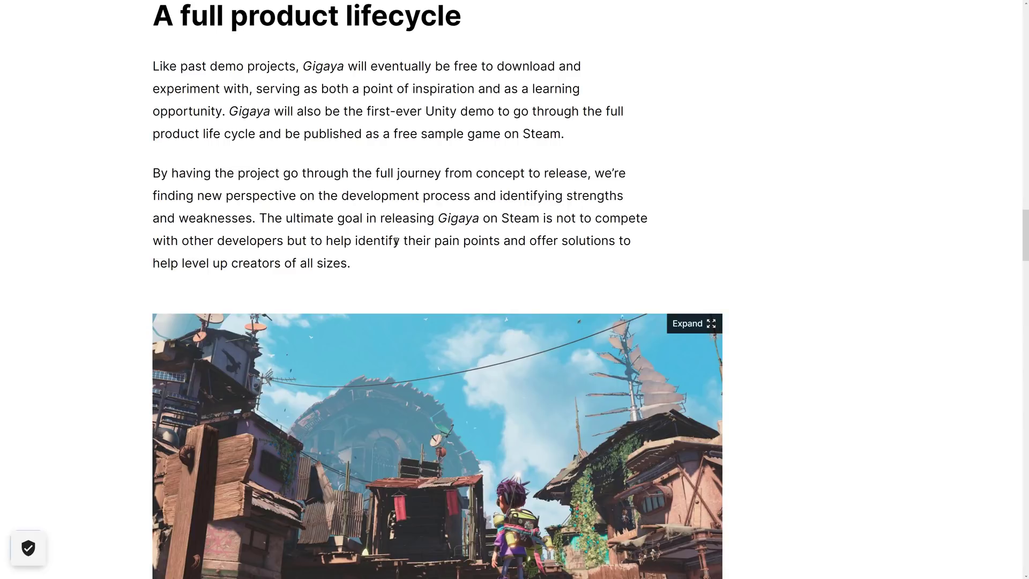
{"action": "mouse_move", "coordinate": [525, 209]}
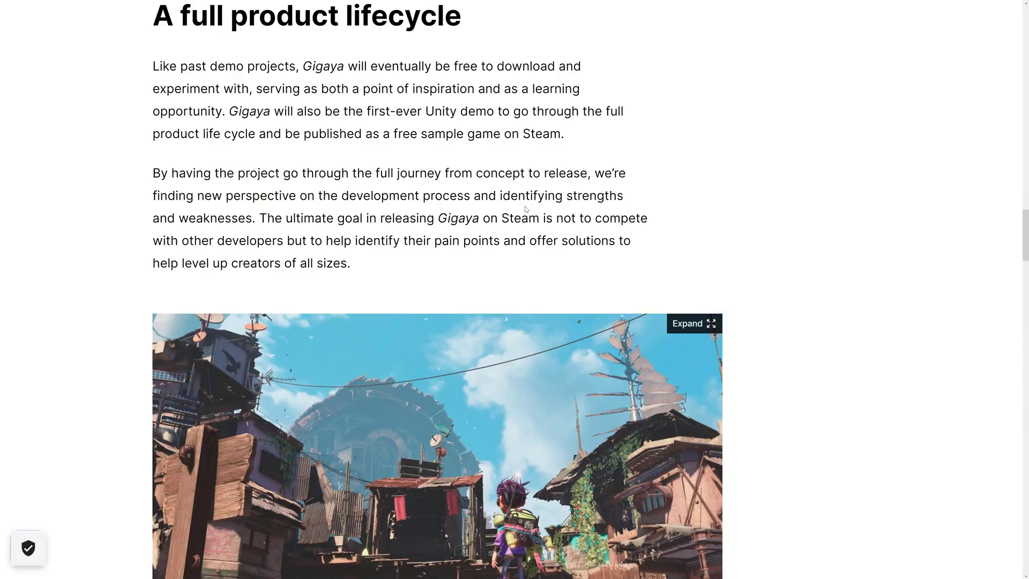
{"action": "scroll", "scroll_direction": "down", "scroll_amount": 3}
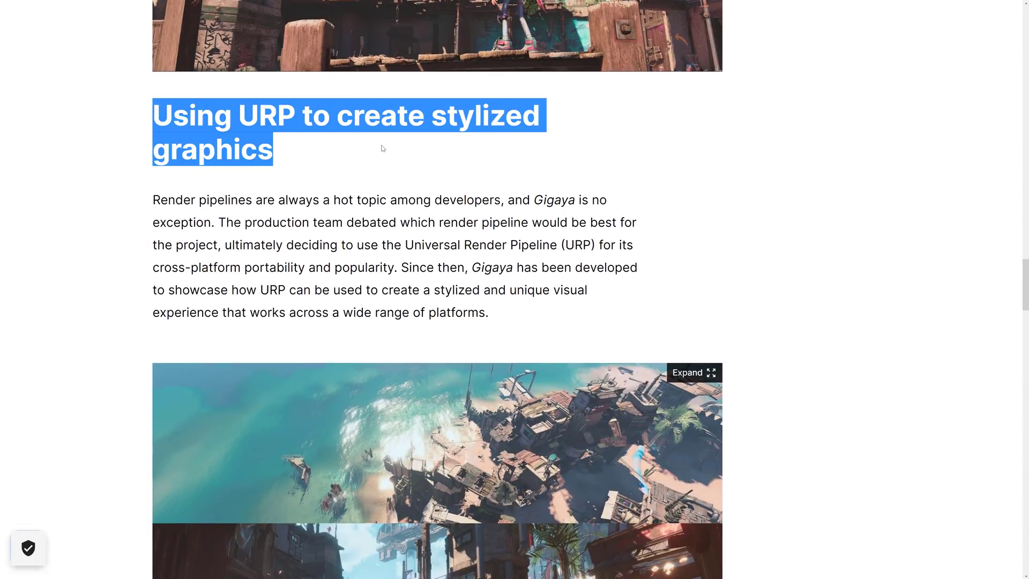
Clear the URP heading highlight and read past 'Bringing a world to life' to 'Platformer character controller'.
{"action": "left_click", "coordinate": [386, 150]}
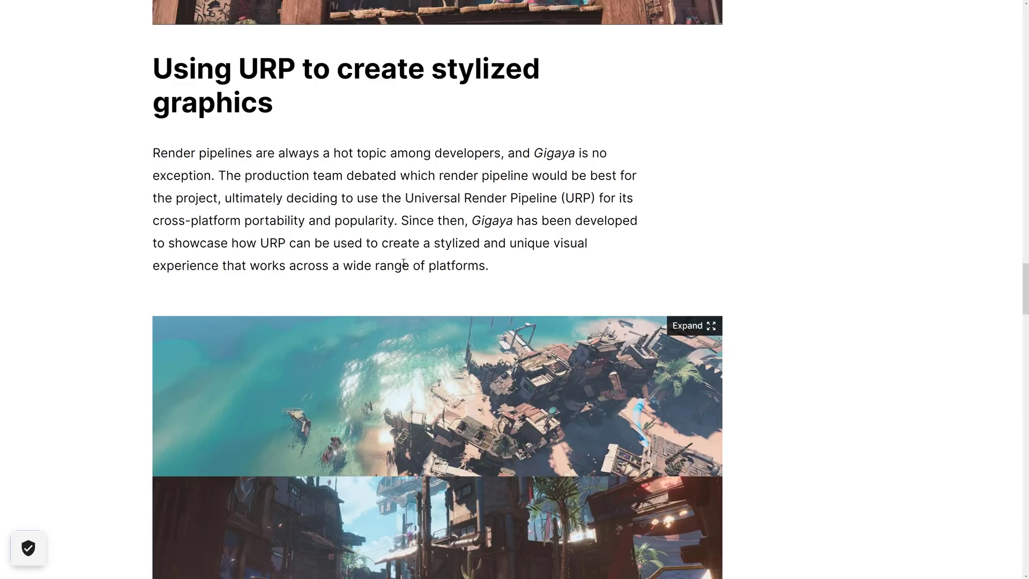
{"action": "scroll", "scroll_direction": "down", "scroll_amount": 3}
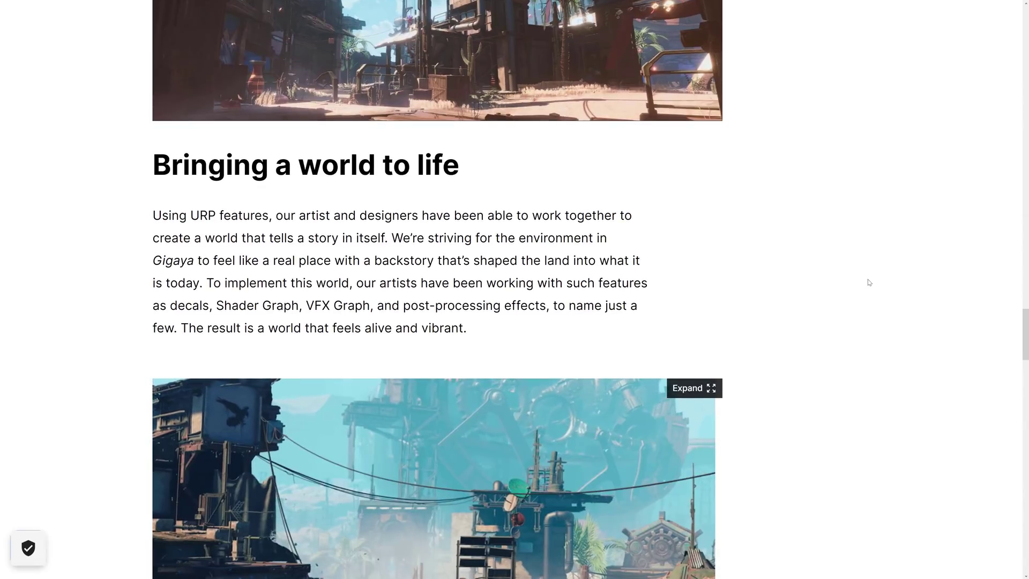
{"action": "scroll", "scroll_direction": "down", "scroll_amount": 3}
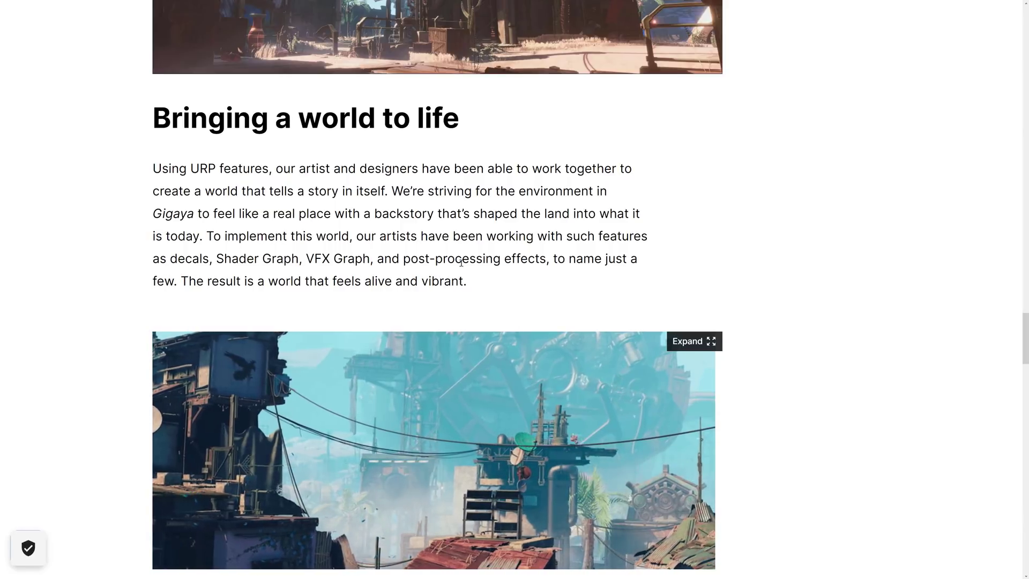
{"action": "scroll", "scroll_direction": "down", "scroll_amount": 3}
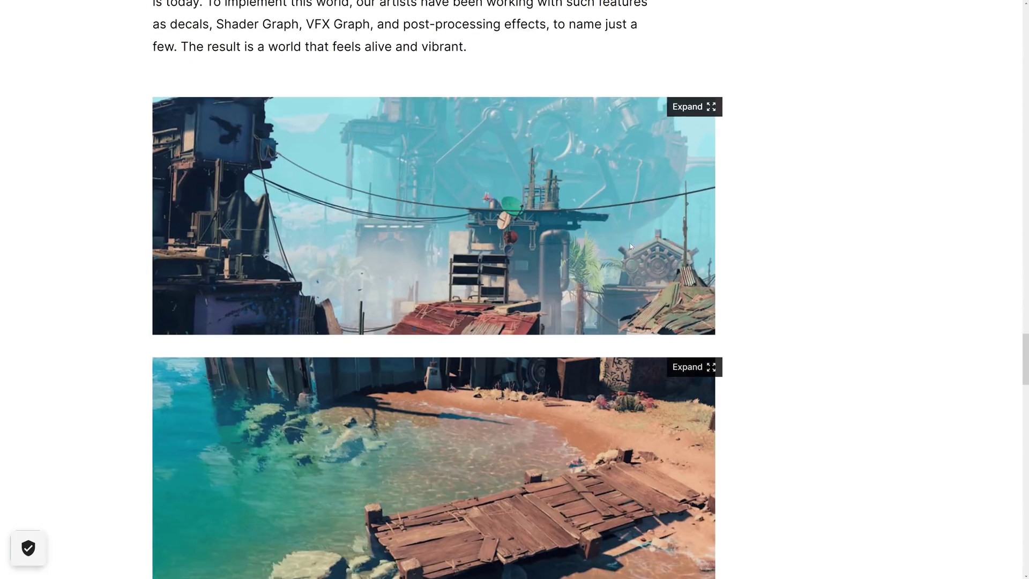
{"action": "scroll", "scroll_direction": "down", "scroll_amount": 3}
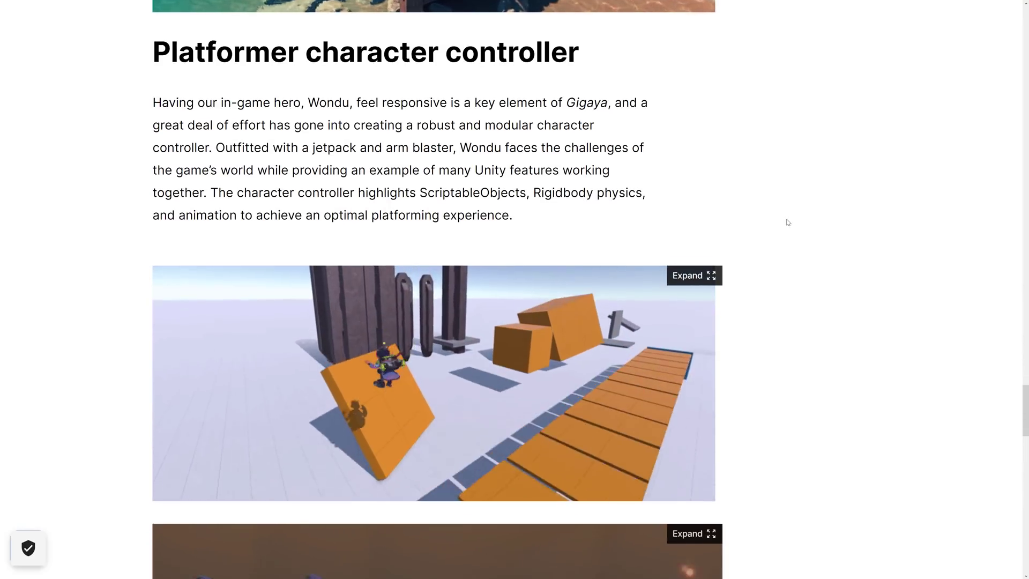
Read to the closing 'What's next?' section, then scroll back up to the Render pipelines part.
{"action": "scroll", "scroll_direction": "down", "scroll_amount": 3}
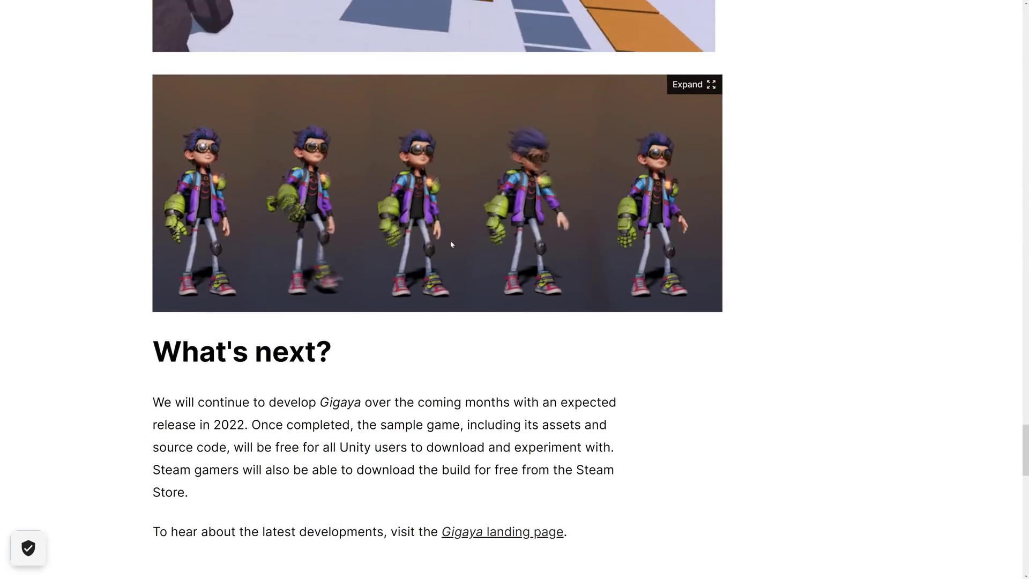
{"action": "scroll", "scroll_direction": "down", "scroll_amount": 3}
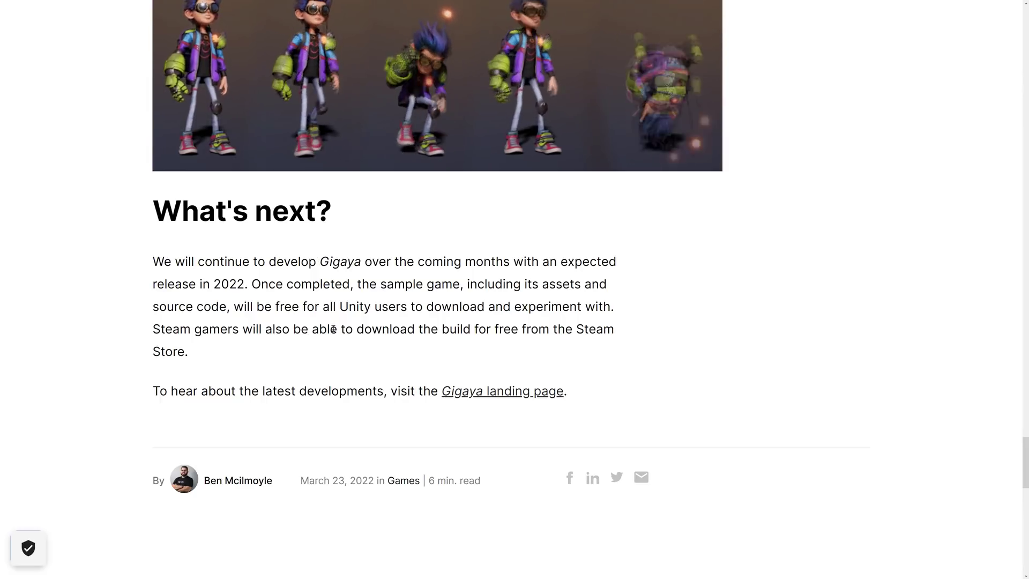
{"action": "scroll", "scroll_direction": "up", "scroll_amount": 3}
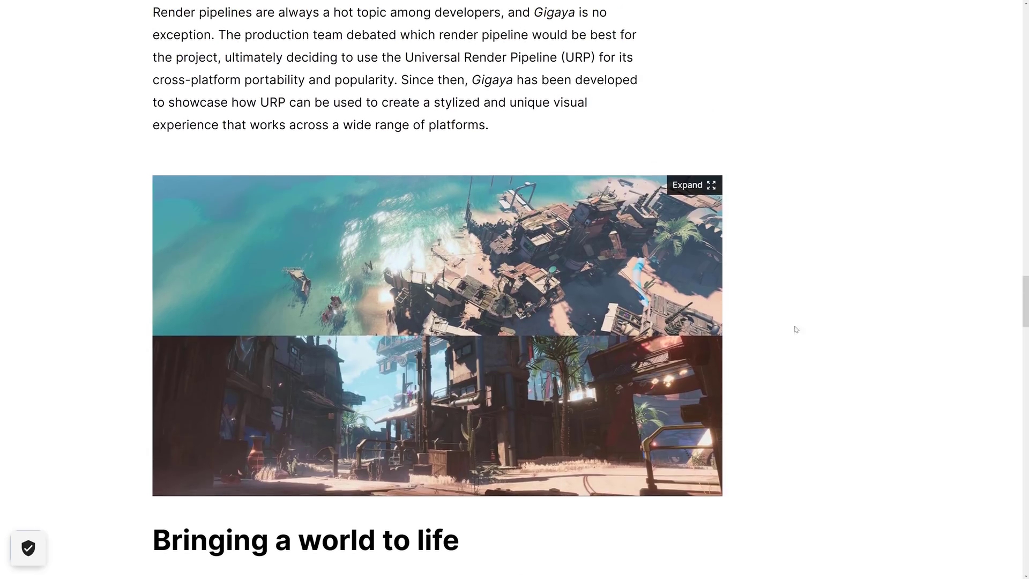
Scroll back through the embedded Gigaya video and internal productions section before moving to the Stack O Bot article.
{"action": "scroll", "scroll_direction": "down", "scroll_amount": 3}
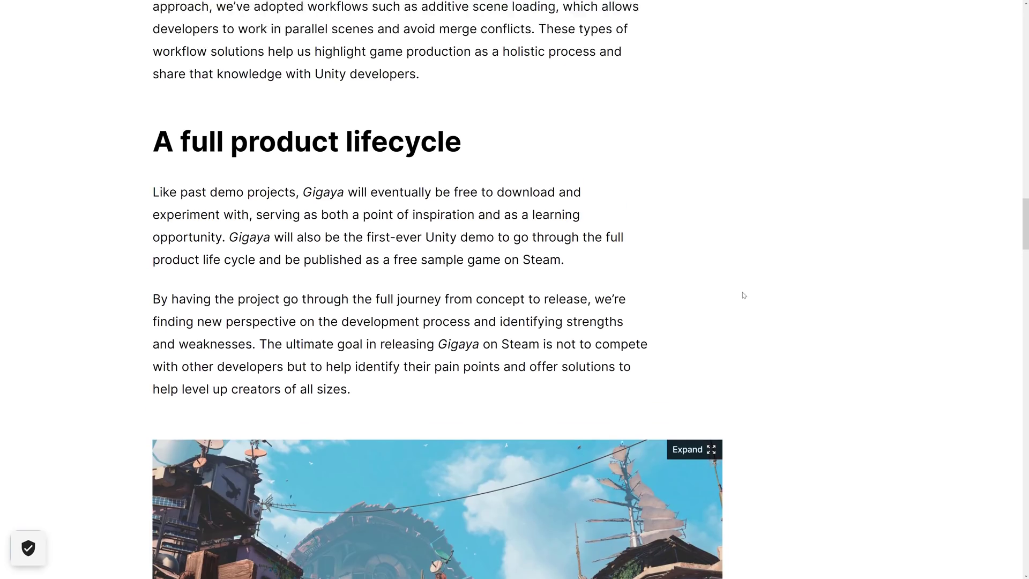
{"action": "scroll", "scroll_direction": "down", "scroll_amount": 3}
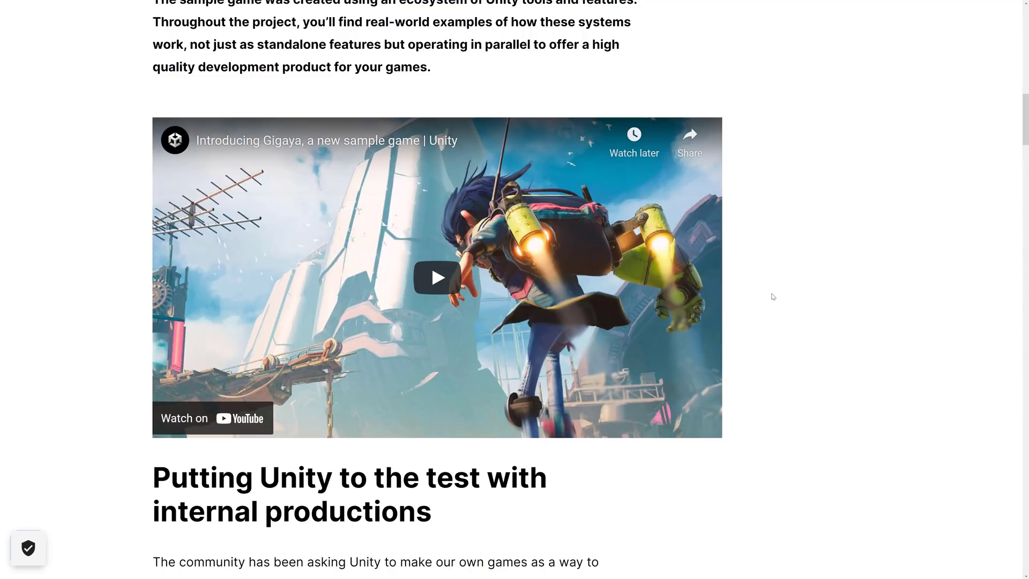
{"action": "scroll", "scroll_direction": "down", "scroll_amount": 3}
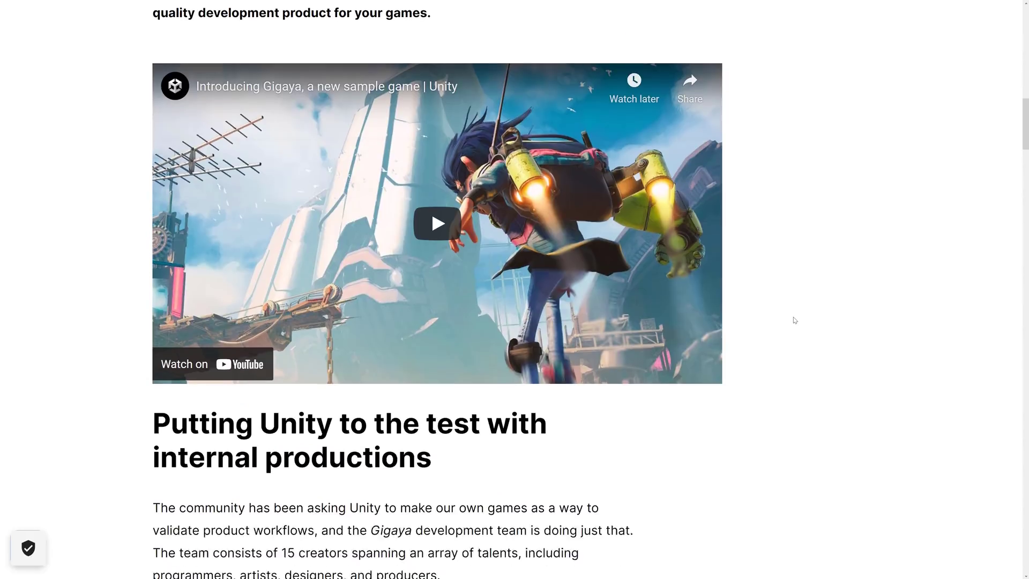
{"action": "scroll", "scroll_direction": "down", "scroll_amount": 3}
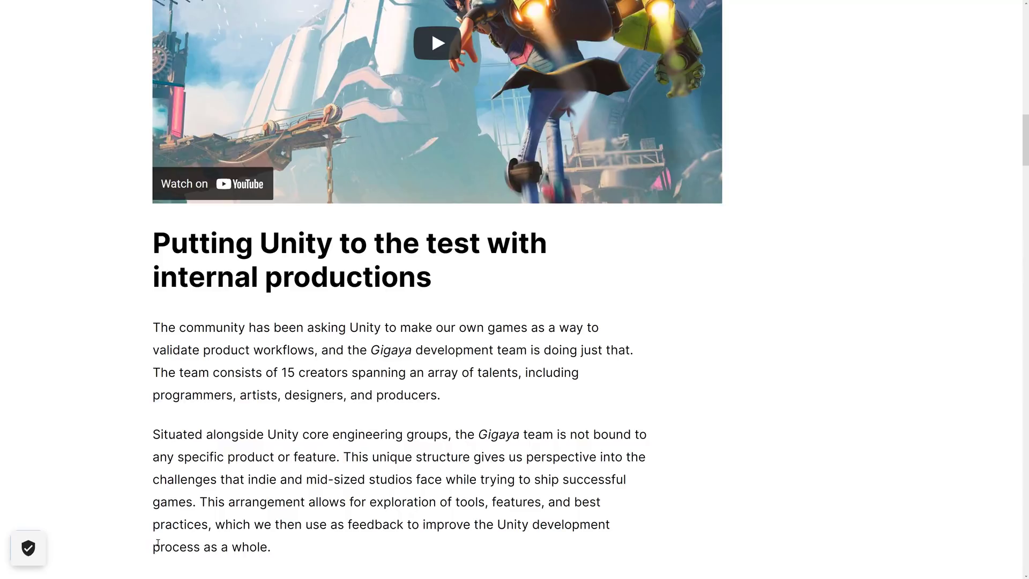
{"action": "scroll", "scroll_direction": "down", "scroll_amount": 3}
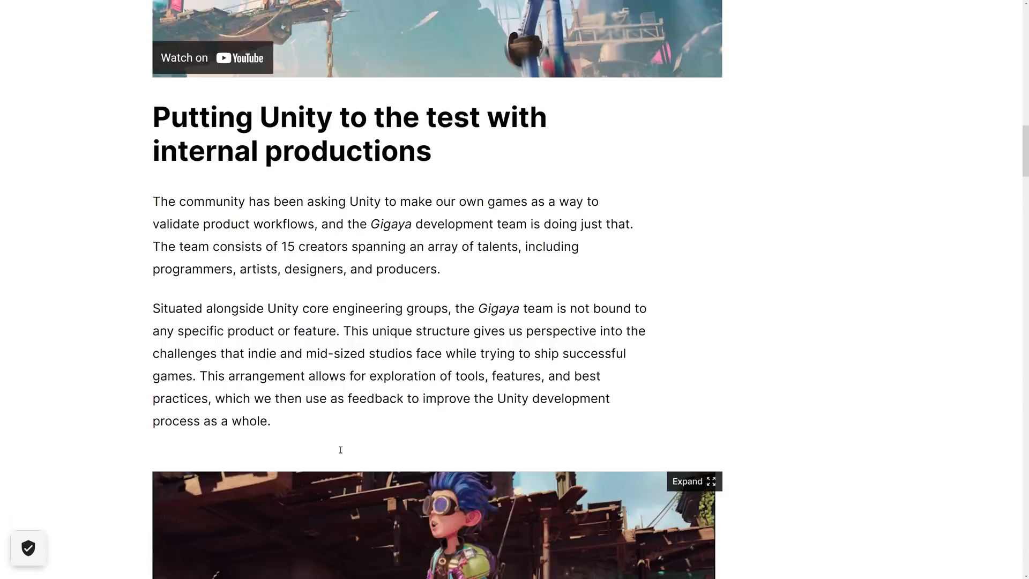
{"action": "scroll", "scroll_direction": "down", "scroll_amount": 3}
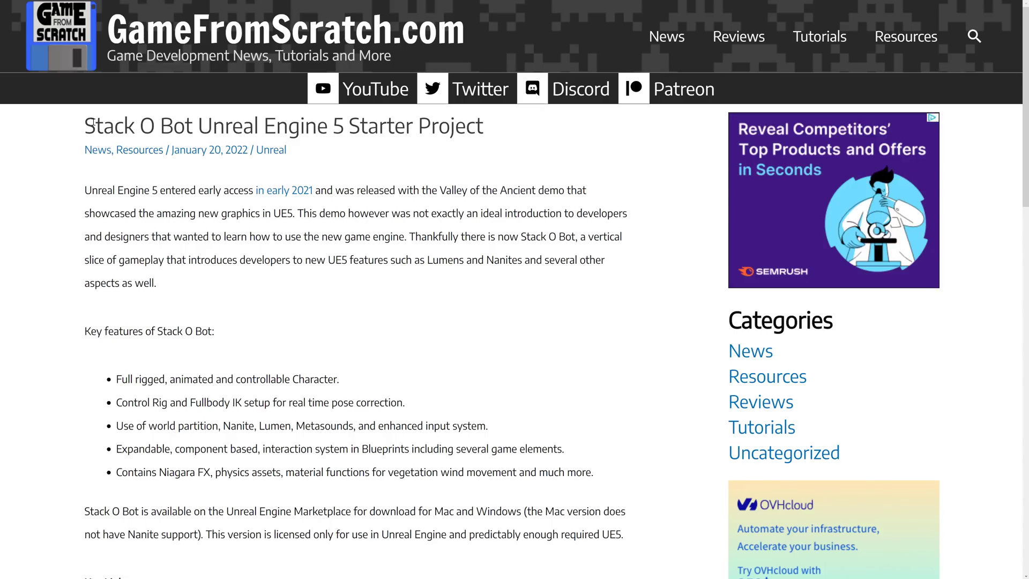
{"action": "mouse_move", "coordinate": [368, 147]}
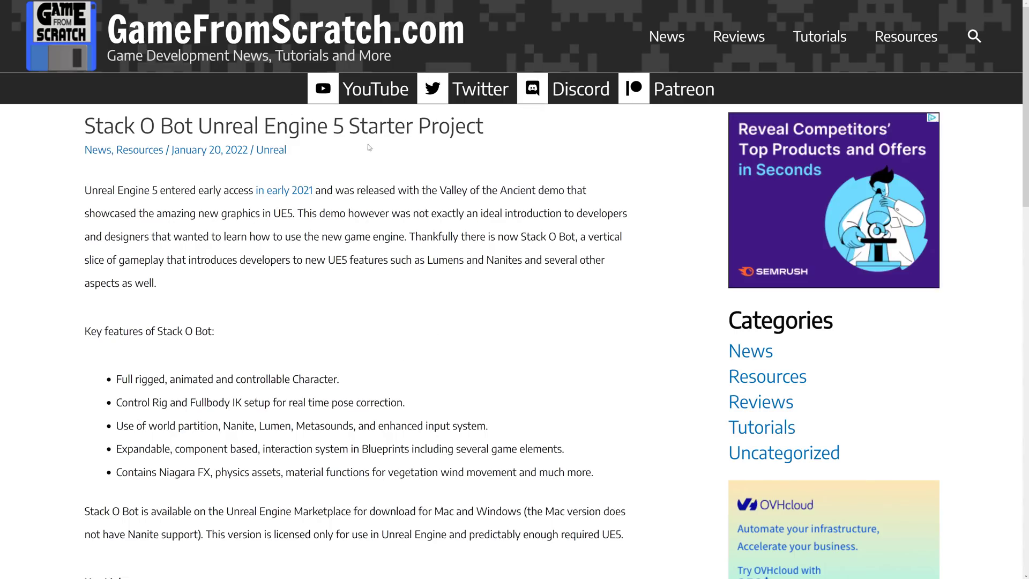
{"action": "mouse_move", "coordinate": [496, 271]}
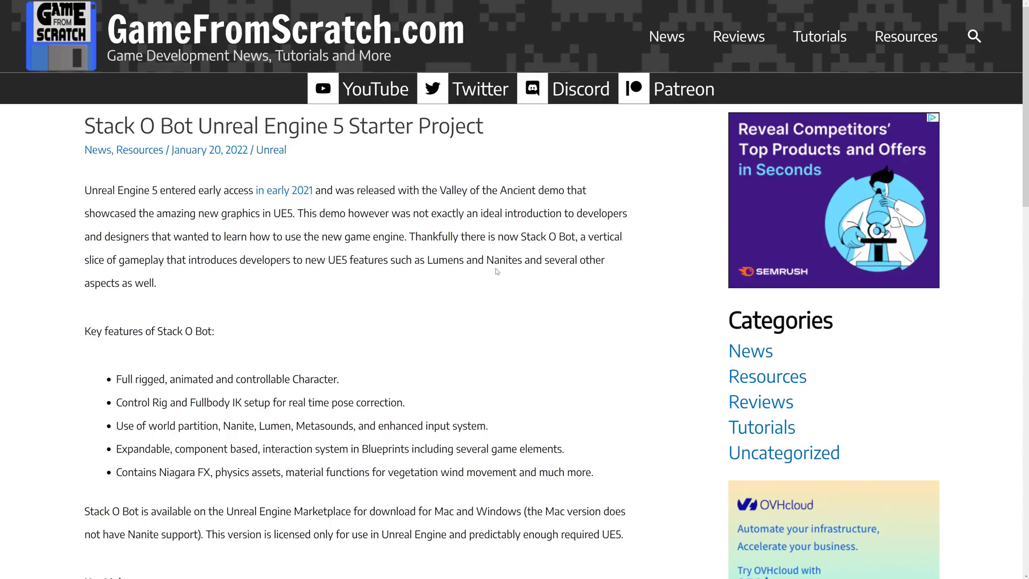
Scroll through the Stack O Bot article's key features and Key Links sections.
{"action": "scroll", "scroll_direction": "down", "scroll_amount": 3}
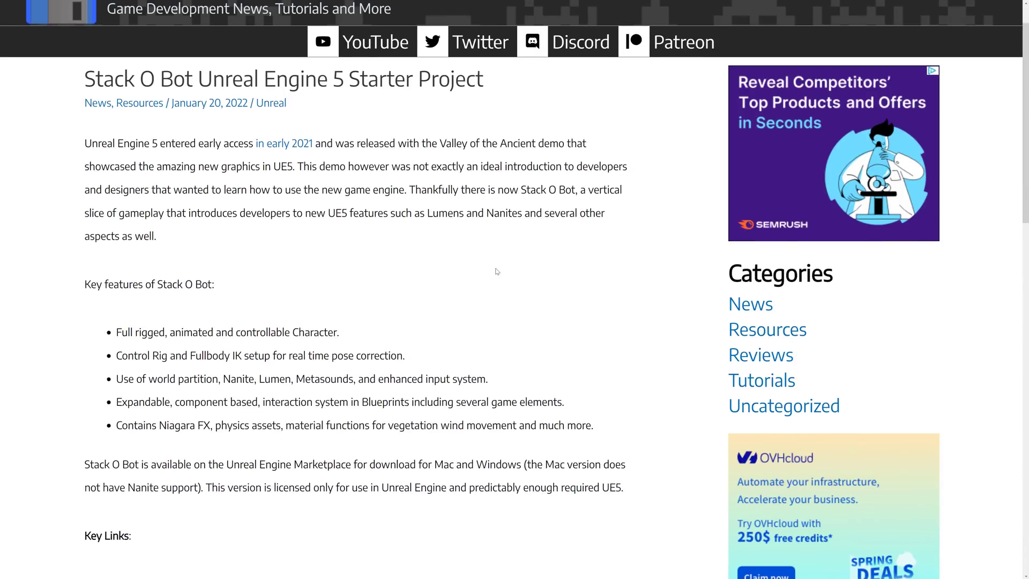
{"action": "mouse_move", "coordinate": [127, 339]}
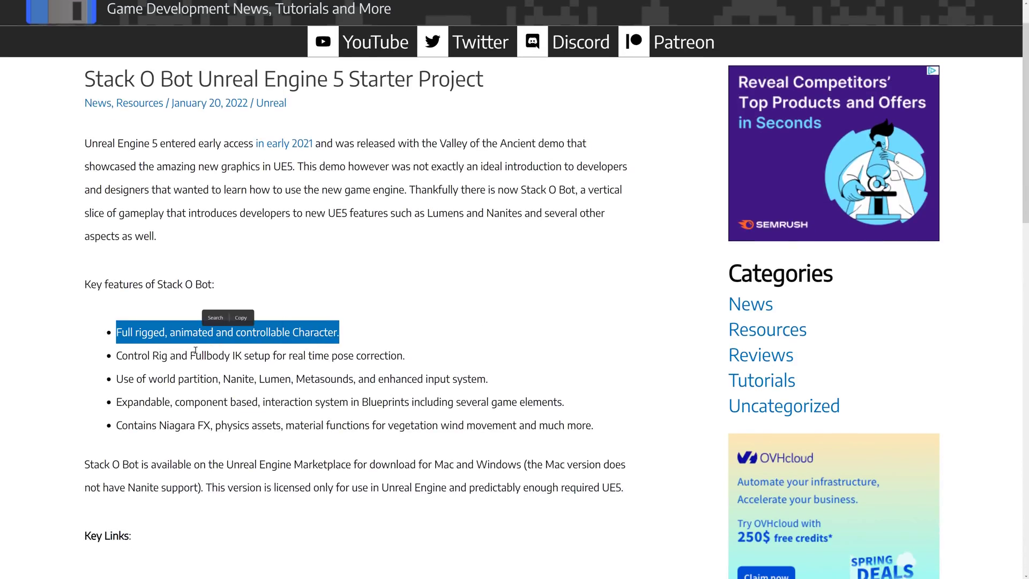
{"action": "scroll", "scroll_direction": "down", "scroll_amount": 3}
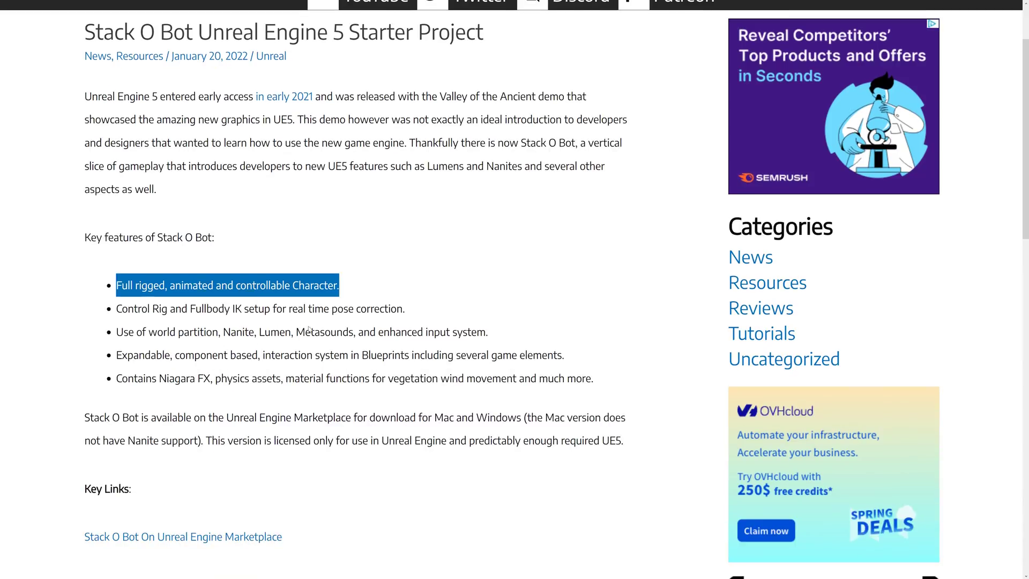
{"action": "mouse_move", "coordinate": [402, 320]}
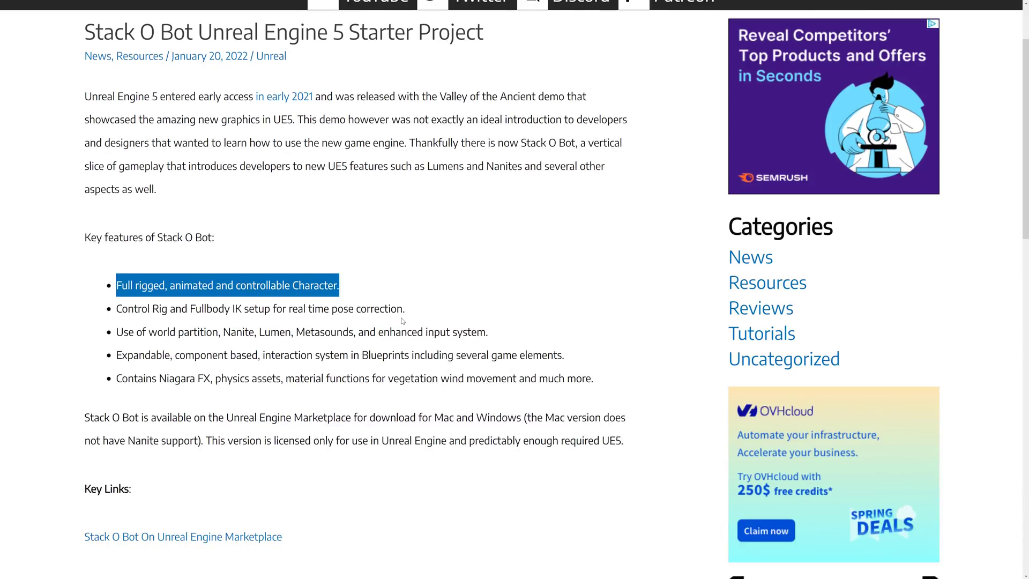
{"action": "scroll", "scroll_direction": "down", "scroll_amount": 3}
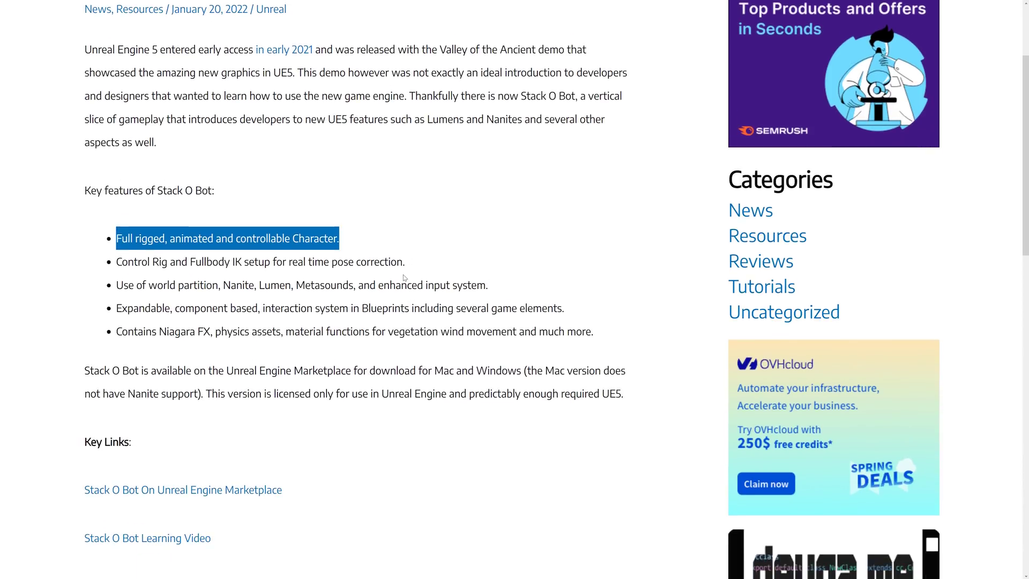
{"action": "mouse_move", "coordinate": [396, 278]}
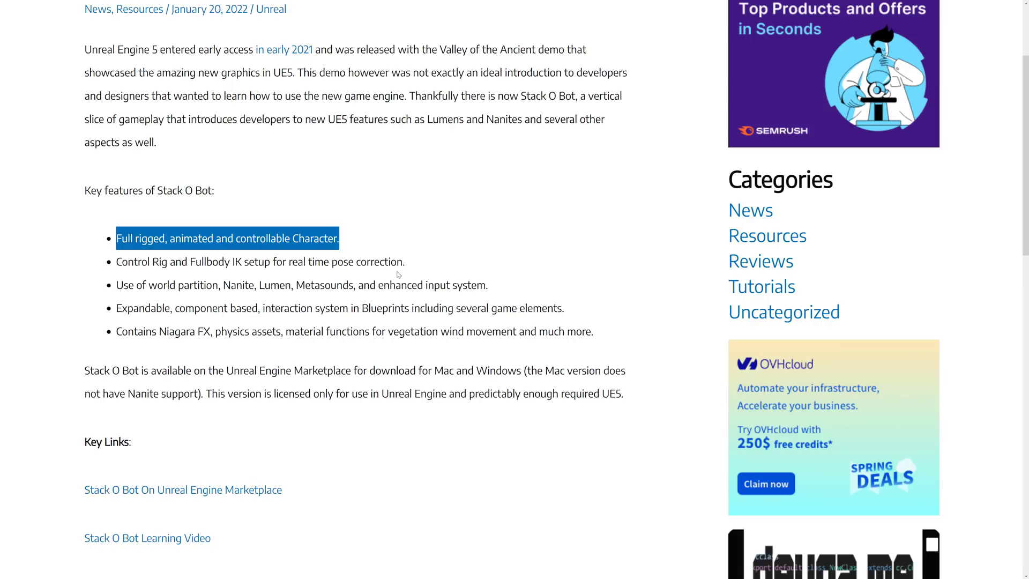
{"action": "scroll", "scroll_direction": "down", "scroll_amount": 3}
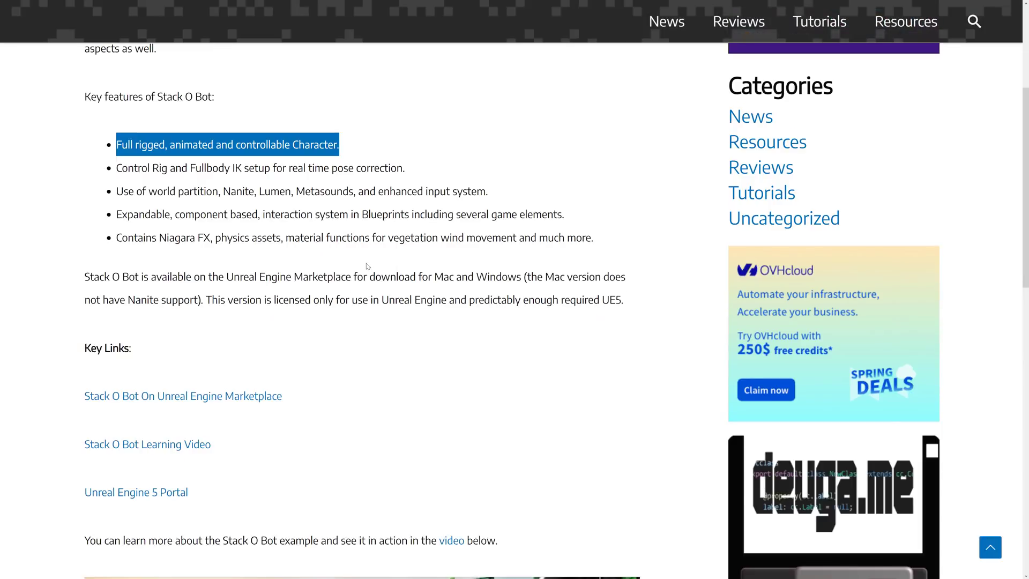
{"action": "scroll", "scroll_direction": "down", "scroll_amount": 3}
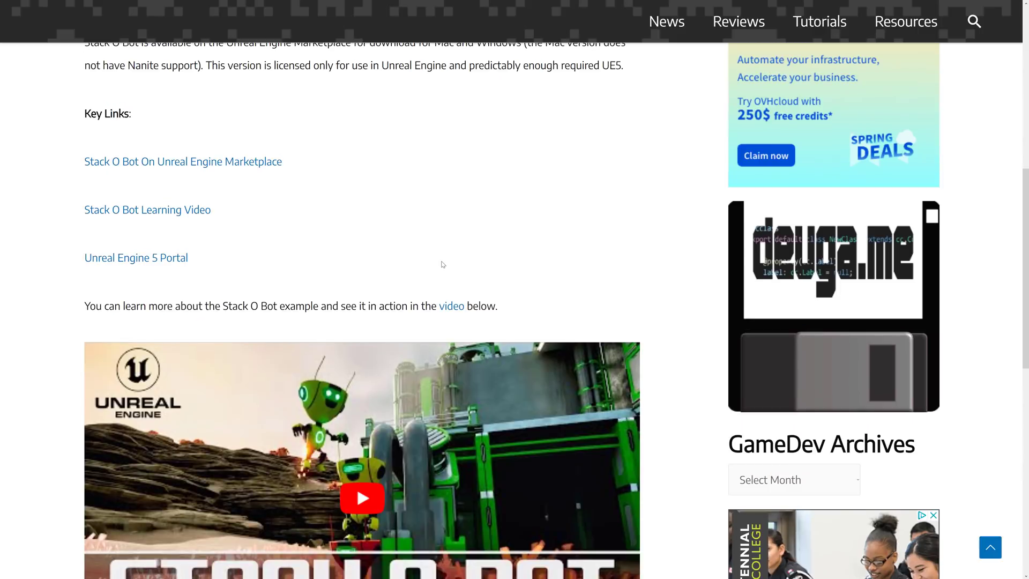
{"action": "scroll", "scroll_direction": "down", "scroll_amount": 3}
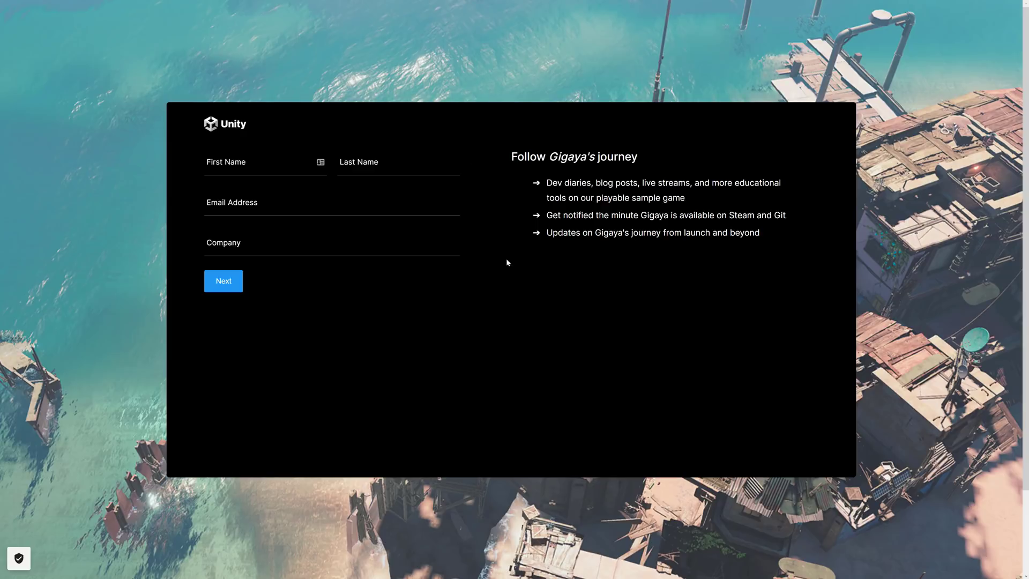
Return to the top of the Gigaya demo page and switch the browser to full screen with F11.
{"action": "scroll", "scroll_direction": "down", "scroll_amount": 3}
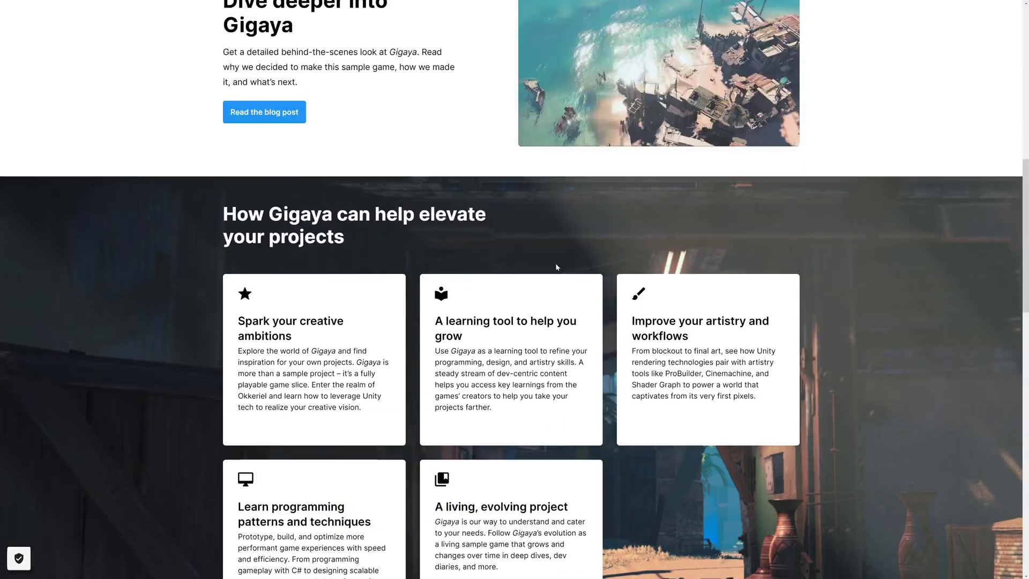
{"action": "scroll", "scroll_direction": "up", "scroll_amount": 3}
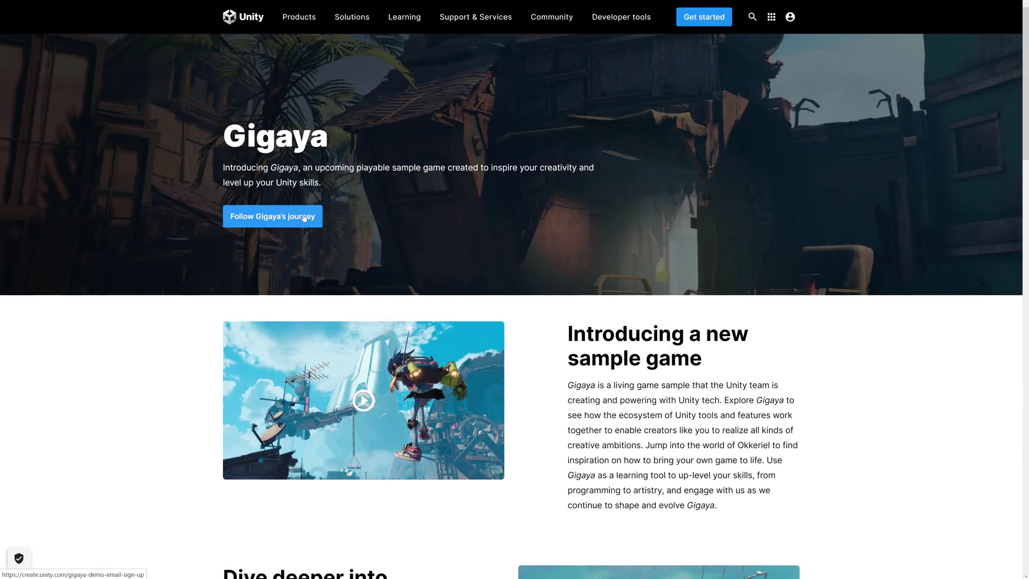
{"action": "mouse_move", "coordinate": [267, 233]}
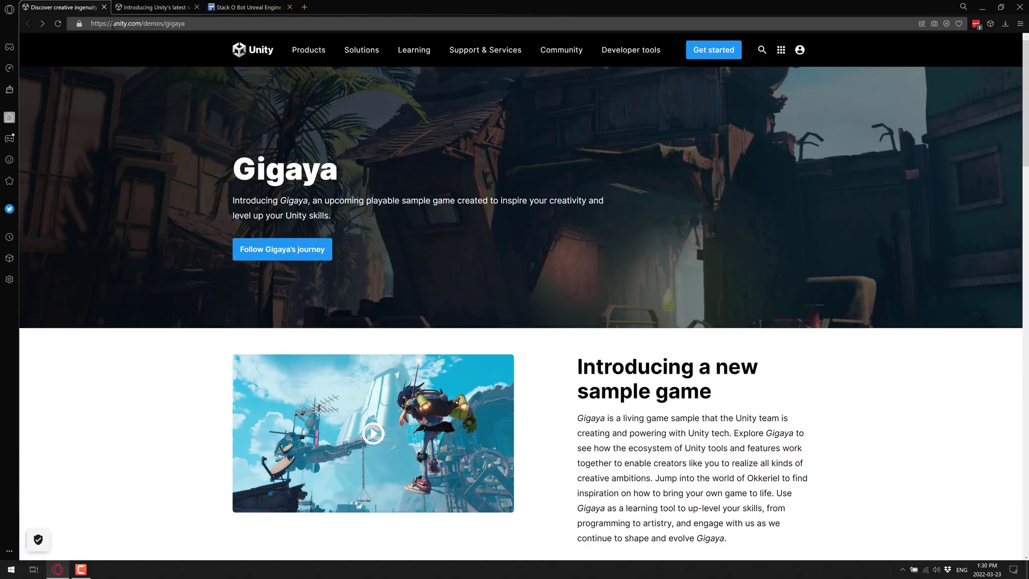
{"action": "key", "text": "f11"}
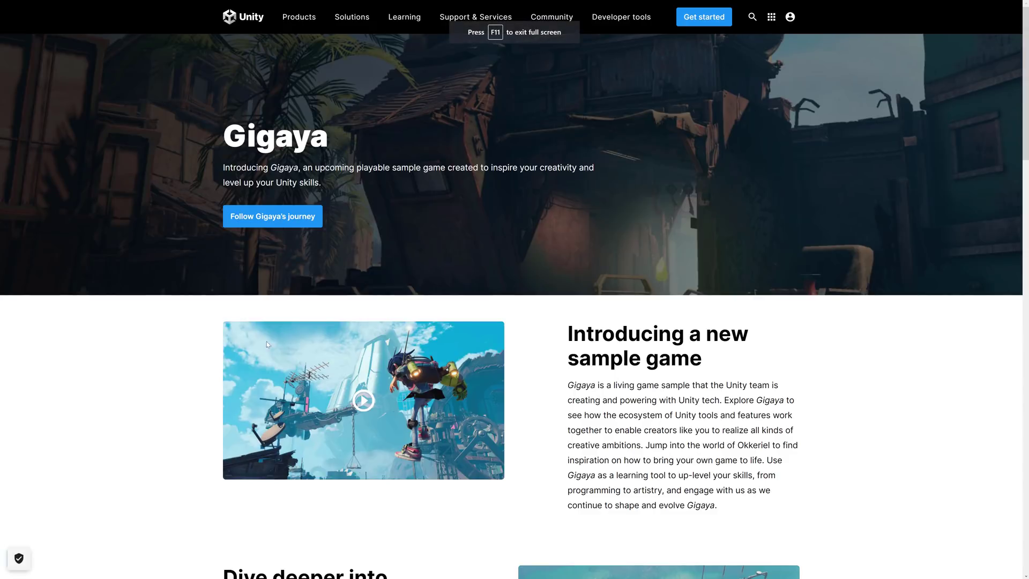
{"action": "mouse_move", "coordinate": [667, 399]}
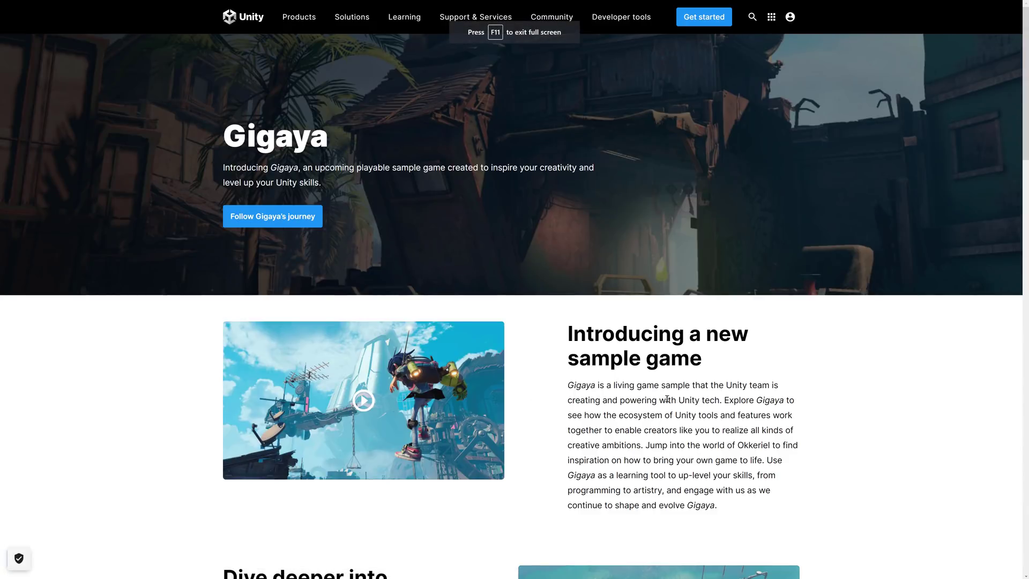